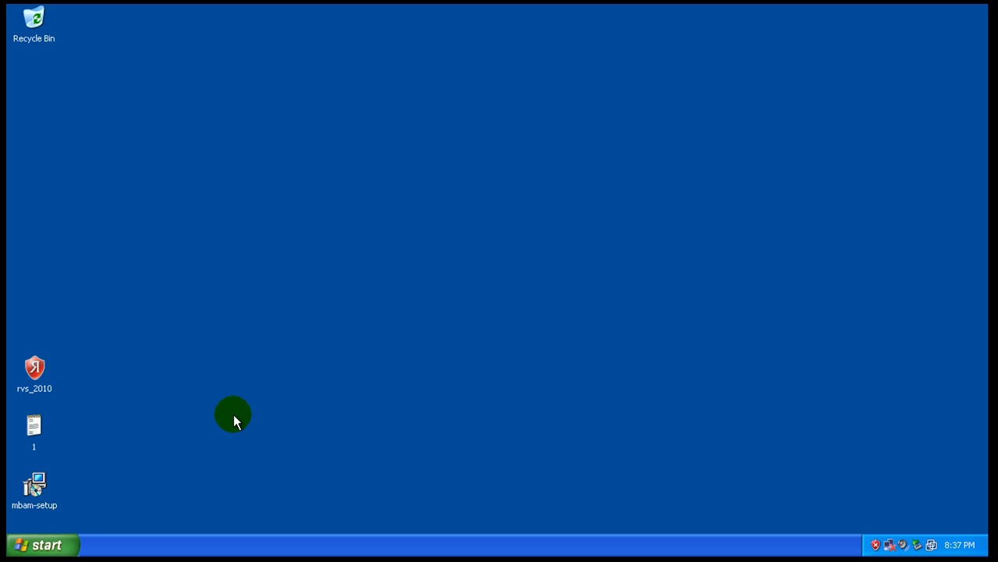
mouse_move(78, 355)
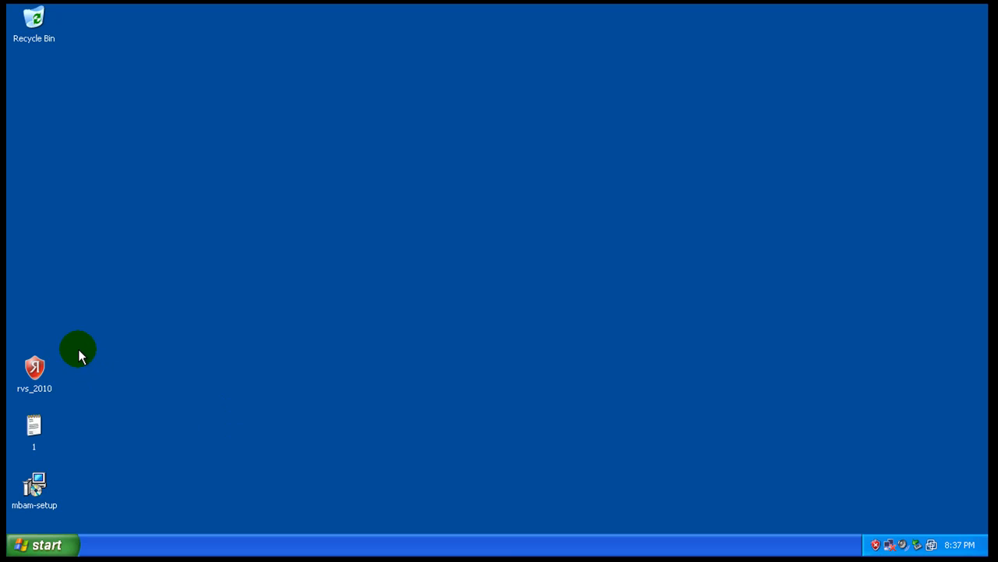
- Check the rvs_2010 installer's properties, launch it and accept English as the setup language
right_click(34, 367)
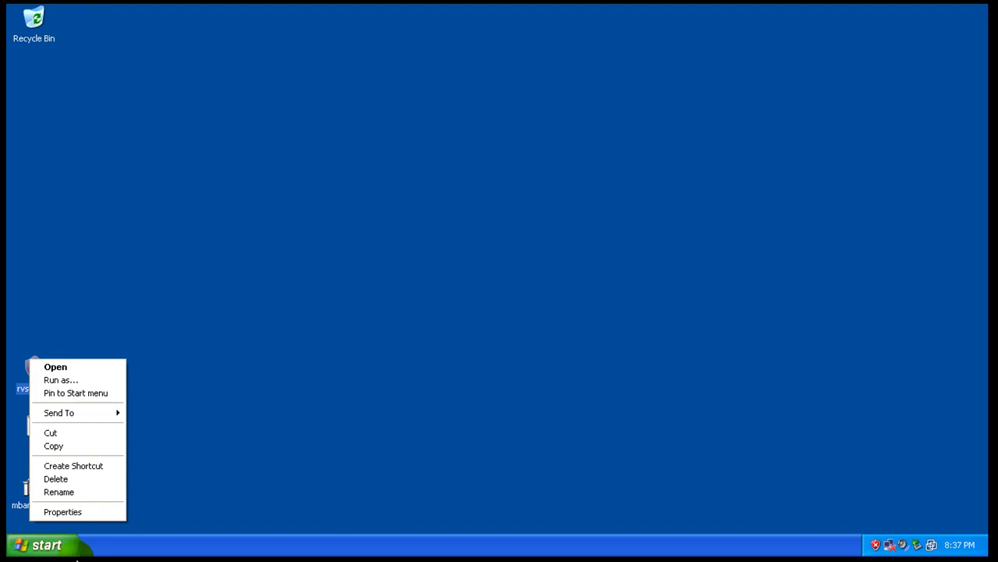
click(62, 511)
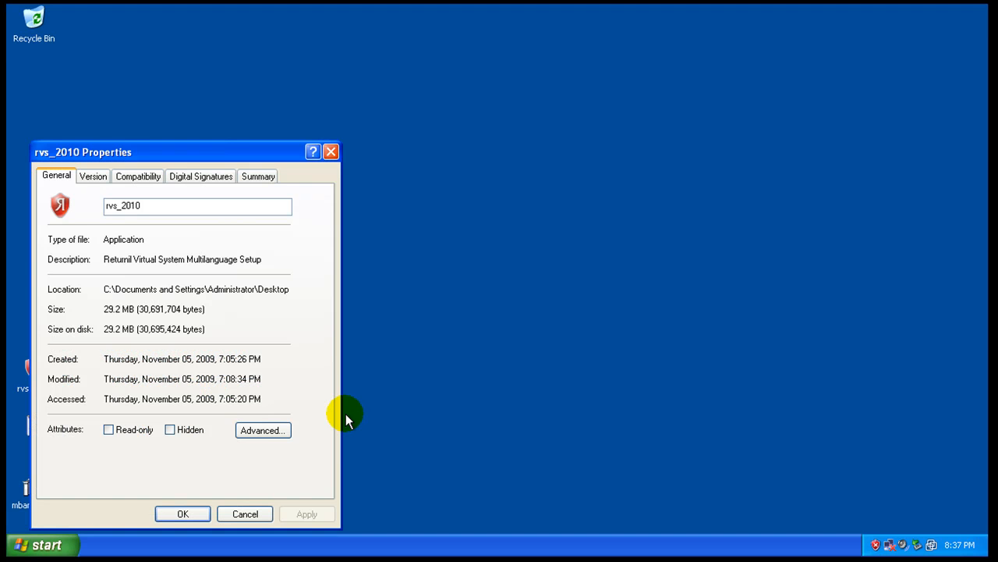
mouse_move(184, 259)
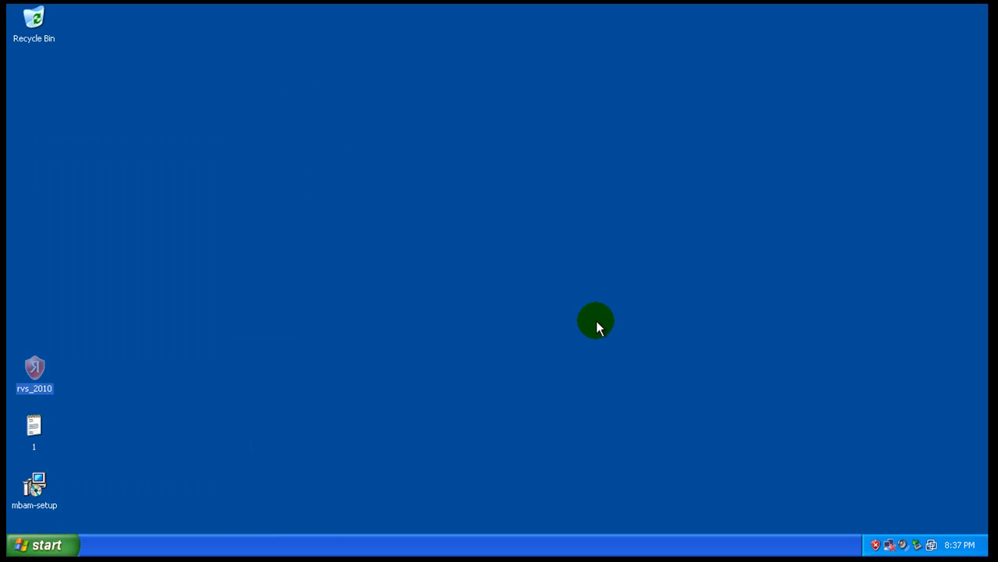
double_click(35, 373)
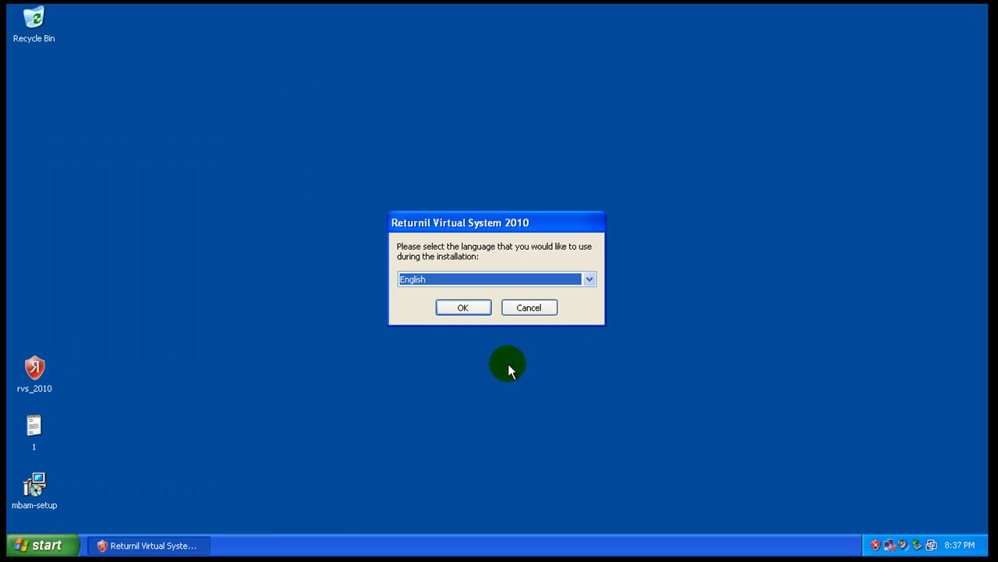
click(461, 306)
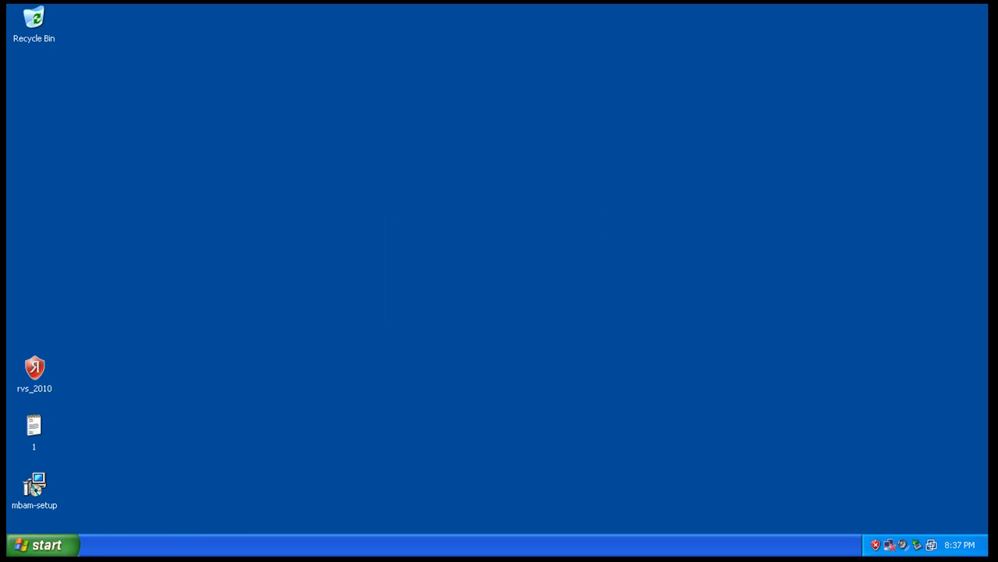
double_click(34, 483)
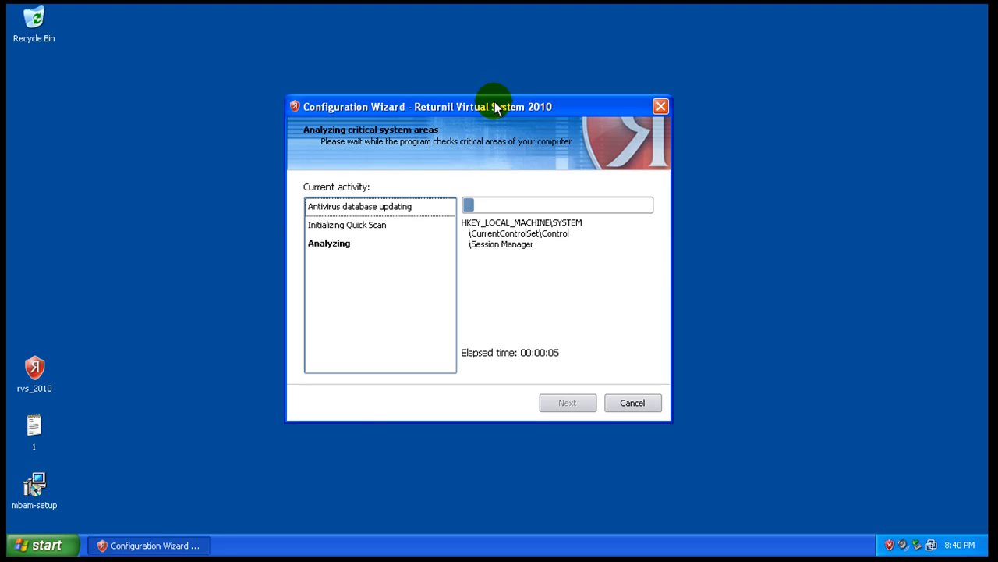
mouse_move(640, 295)
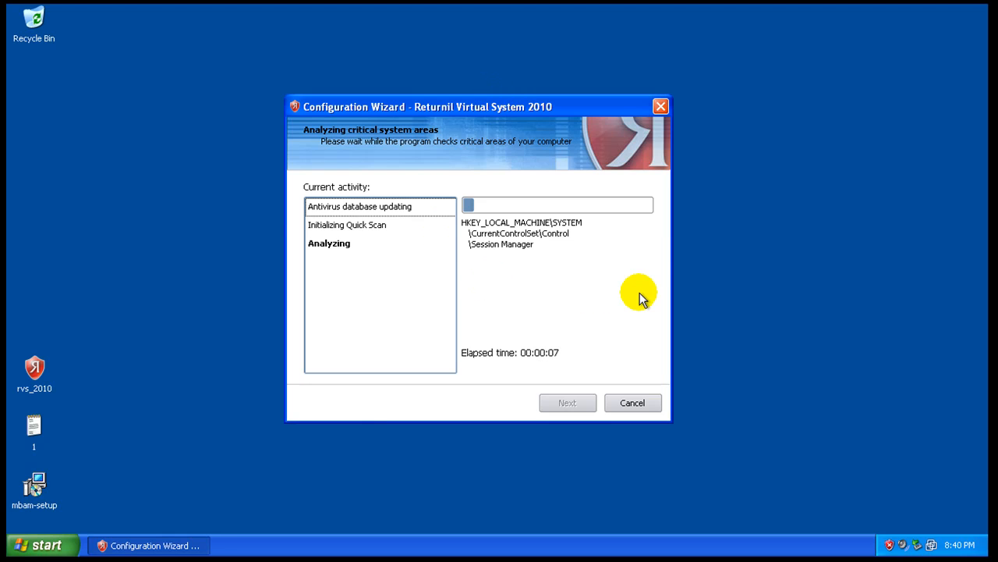
mouse_move(343, 228)
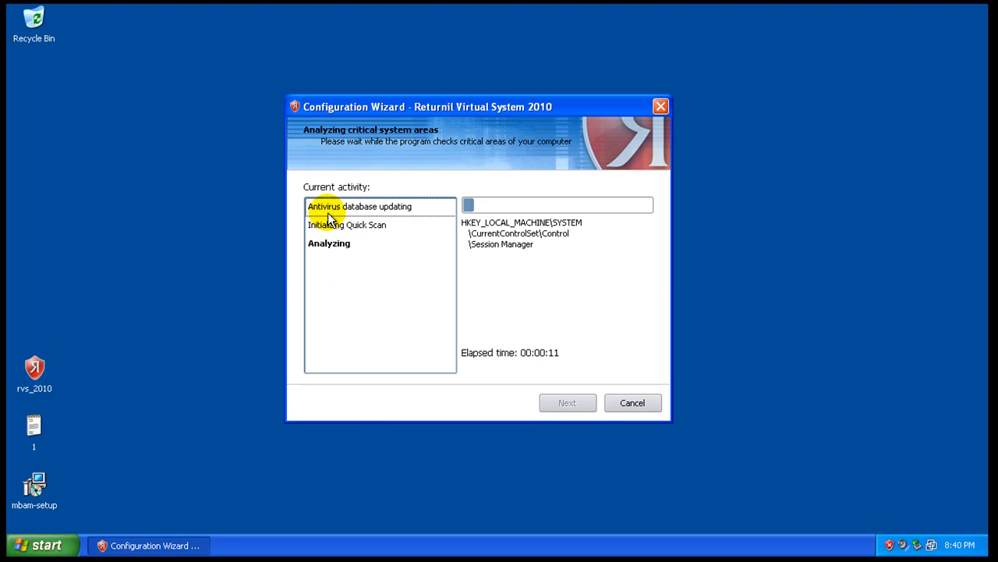
mouse_move(356, 222)
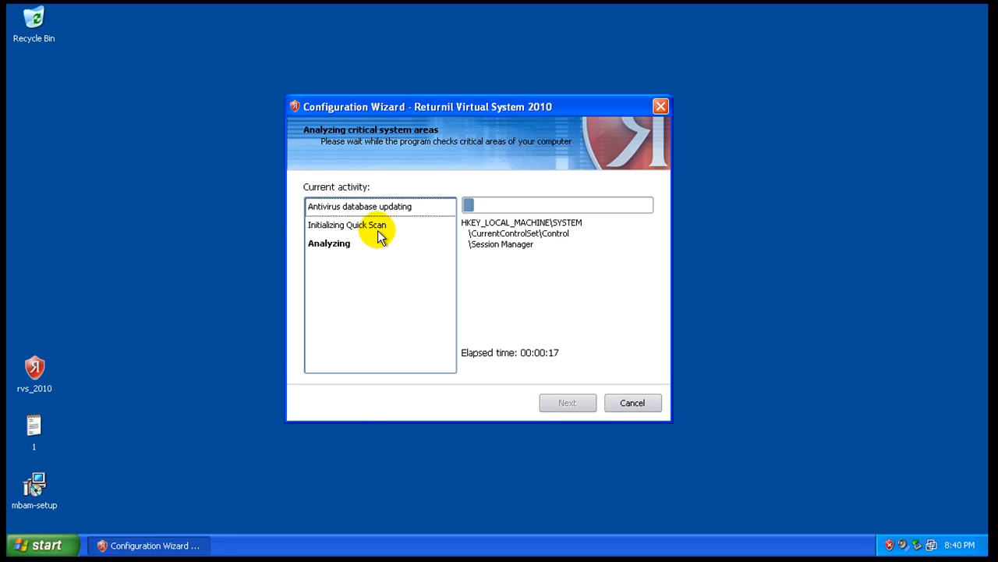
mouse_move(524, 312)
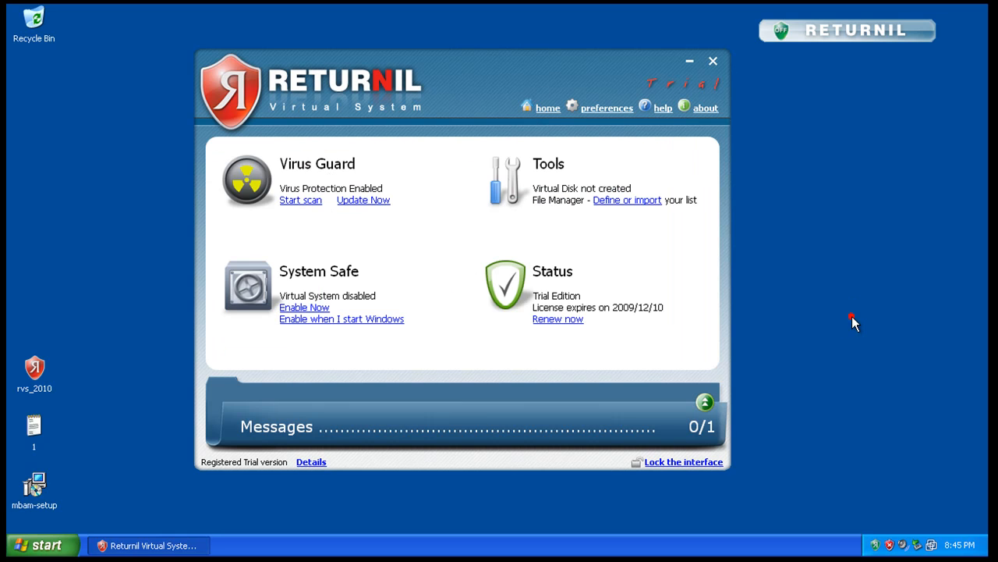
click(712, 61)
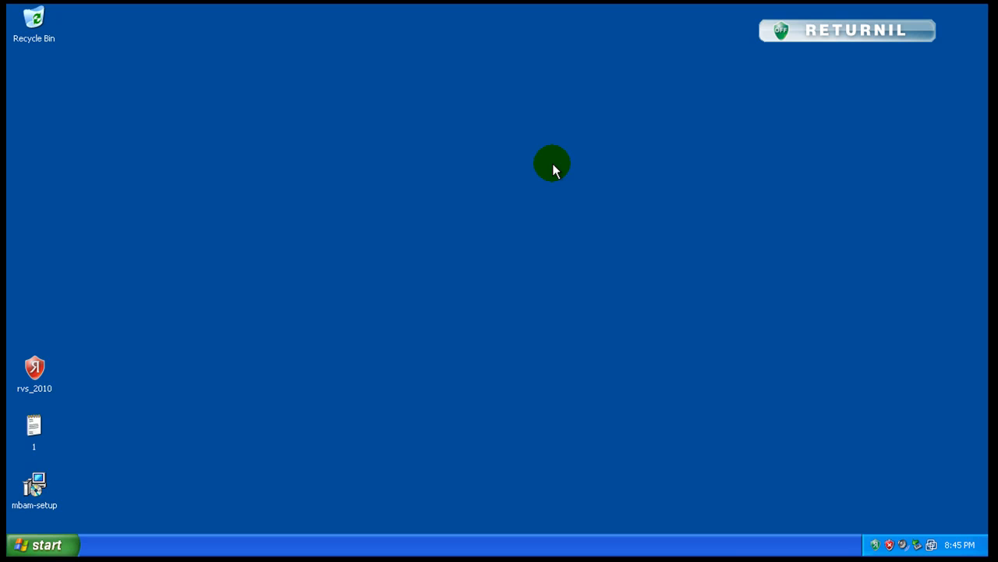
mouse_move(815, 78)
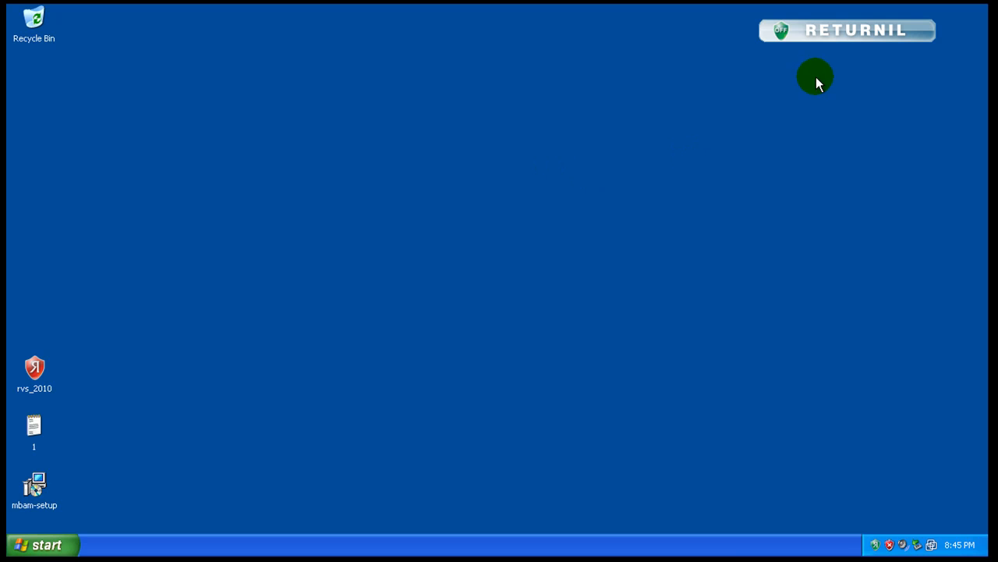
mouse_move(849, 30)
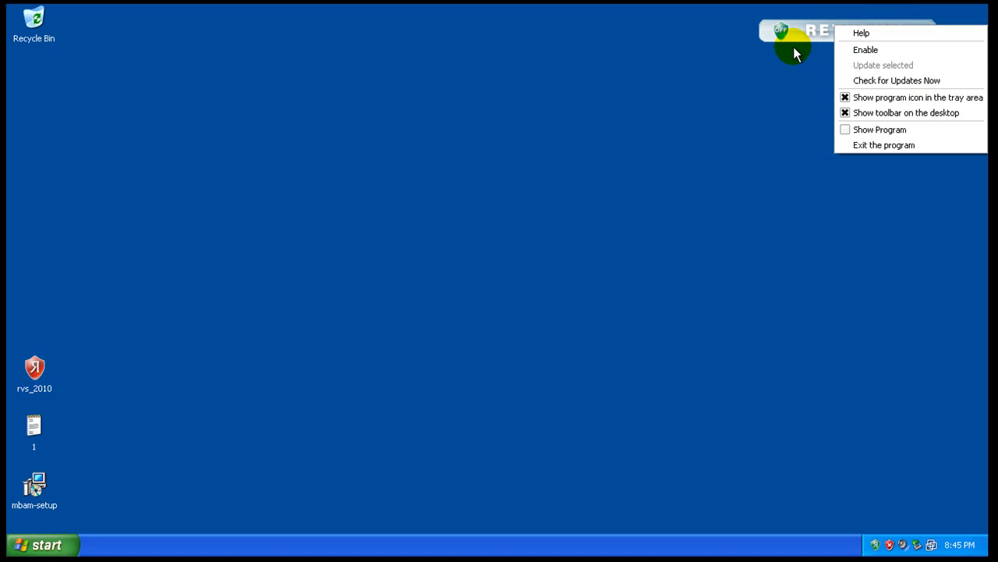
mouse_move(905, 113)
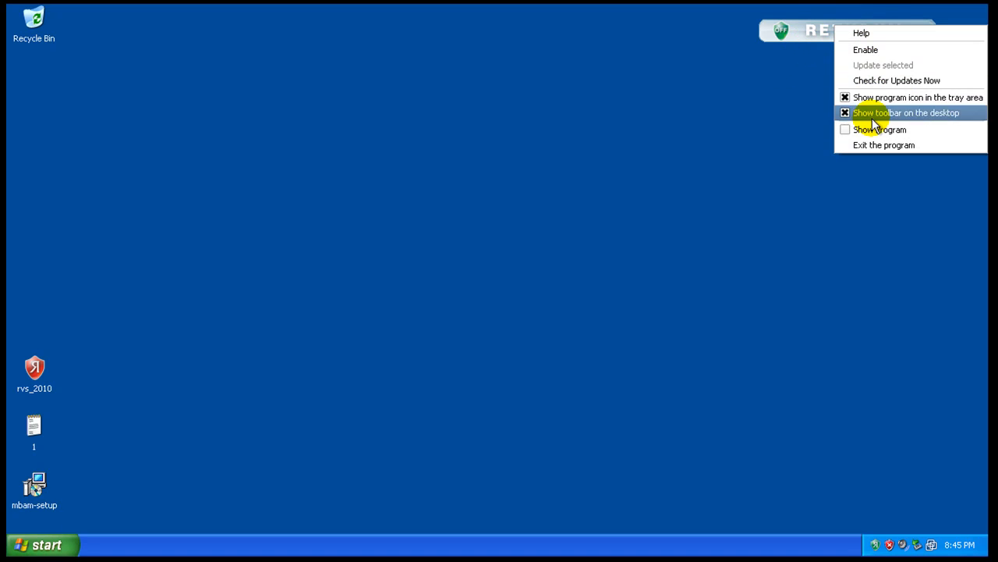
click(879, 129)
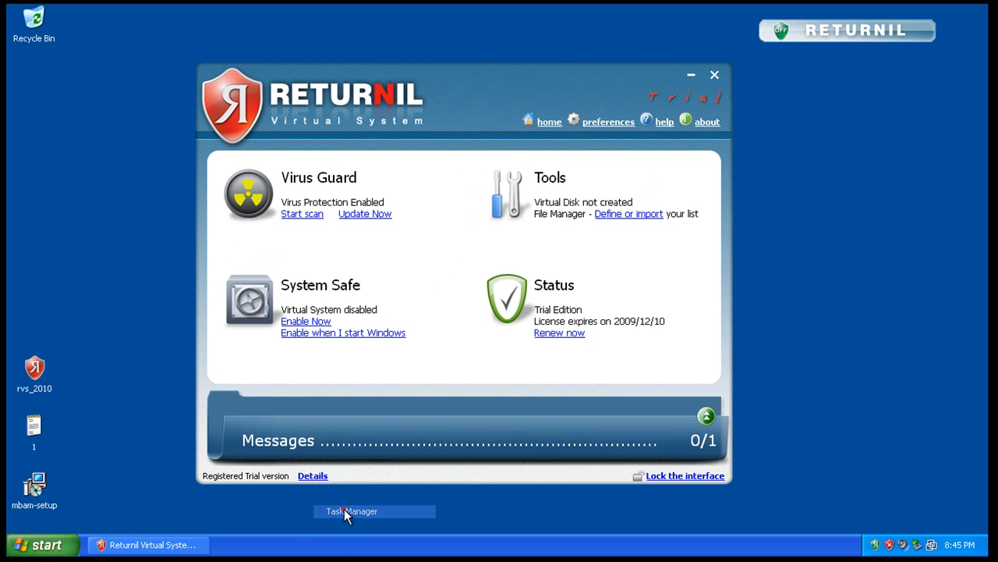
click(374, 511)
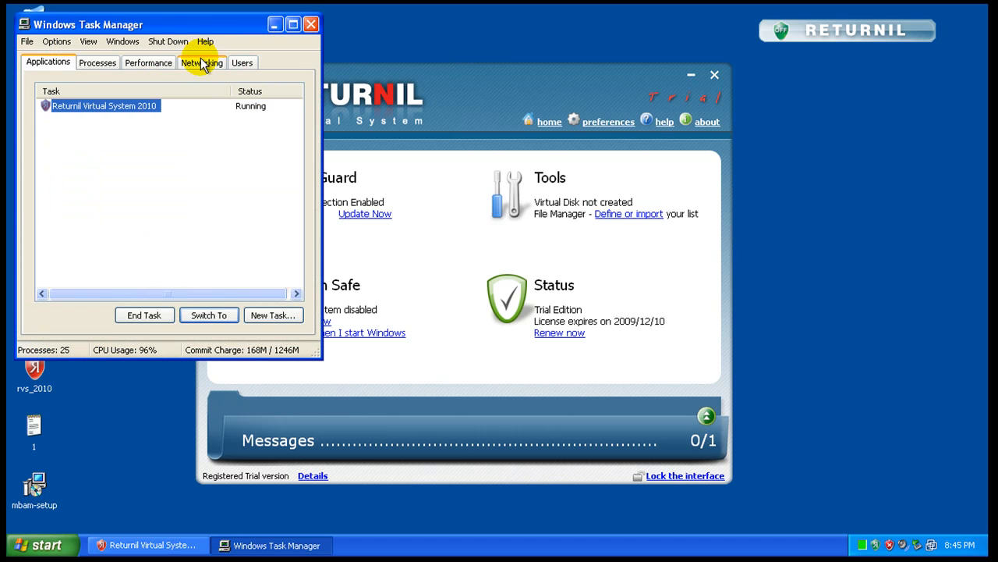
click(97, 62)
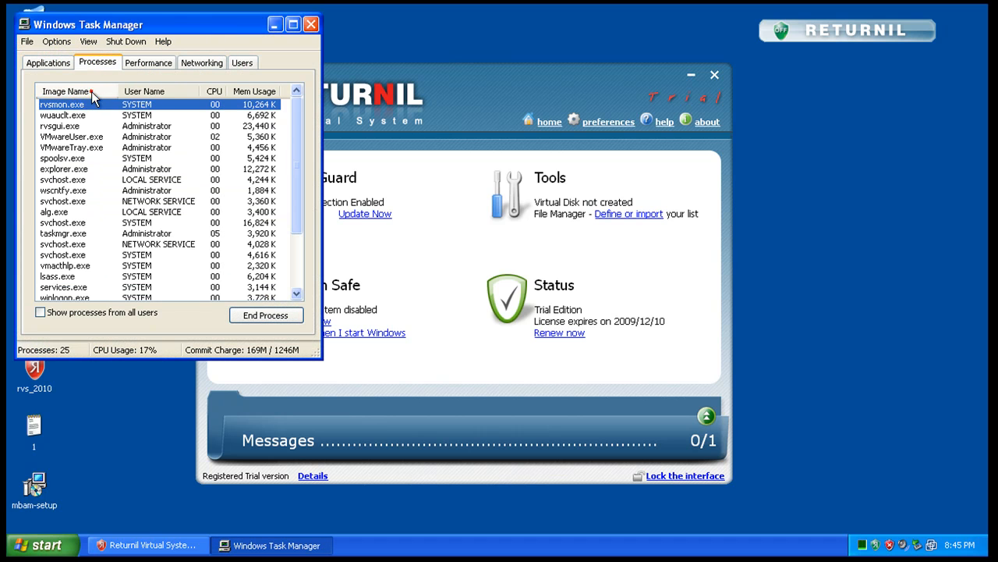
click(66, 91)
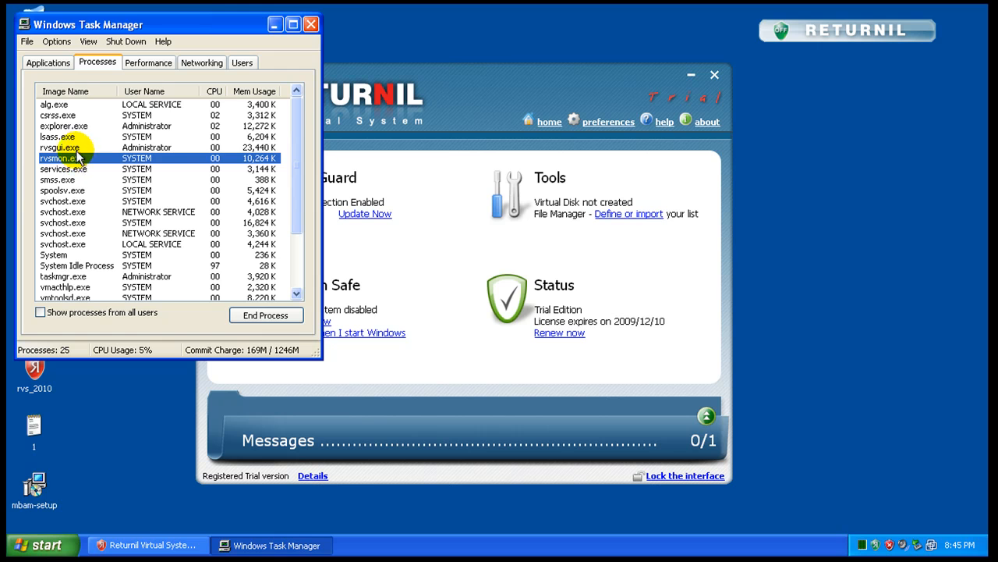
click(75, 147)
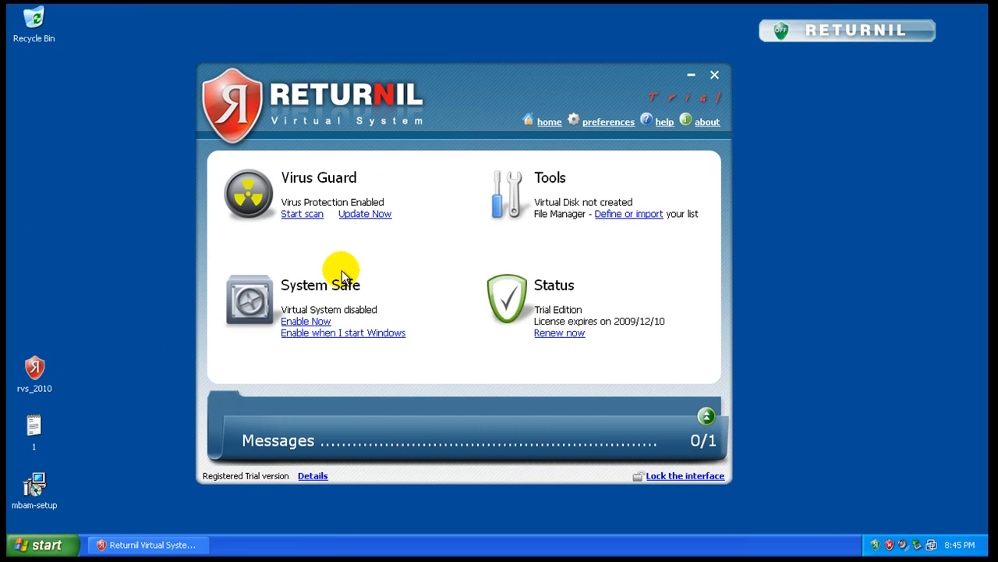
mouse_move(299, 212)
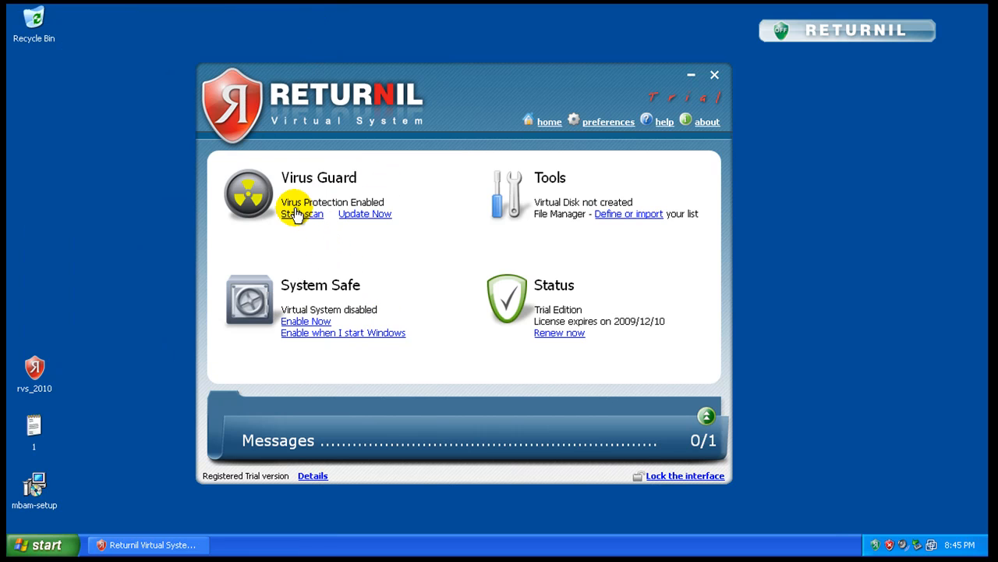
- Update the Virus Guard definitions, then dismiss the empty File List dialog under Tools
click(366, 214)
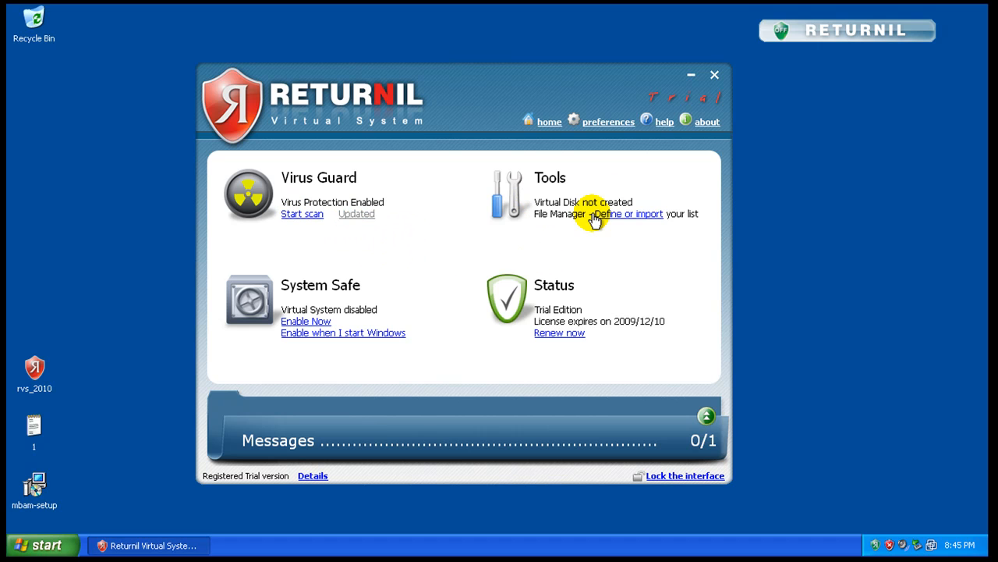
mouse_move(602, 237)
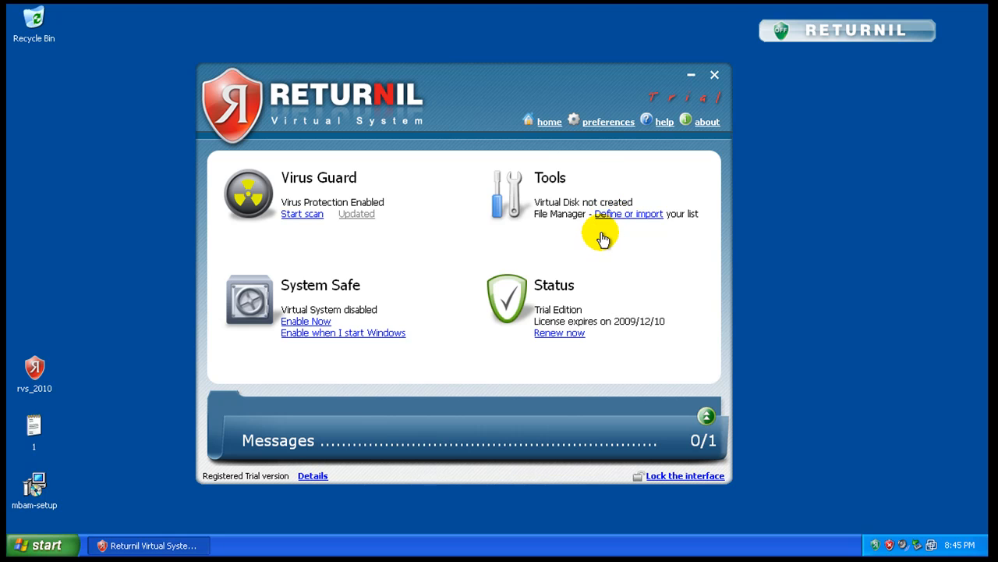
click(628, 212)
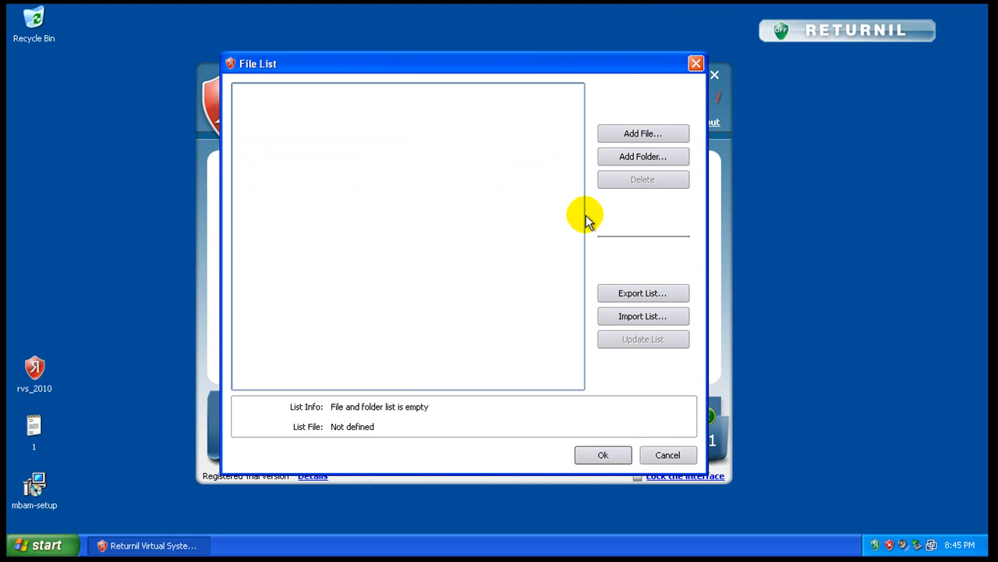
mouse_move(683, 258)
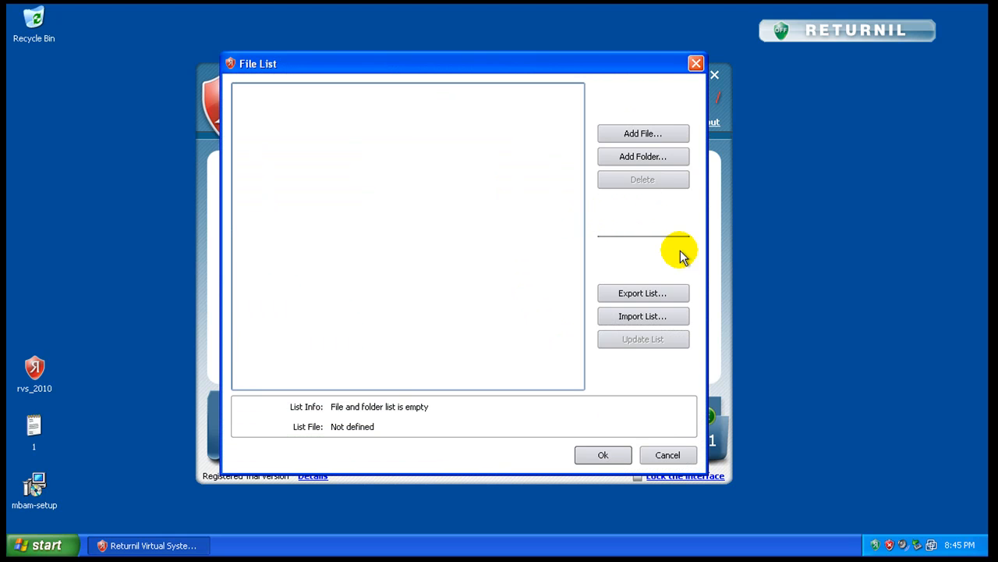
click(668, 456)
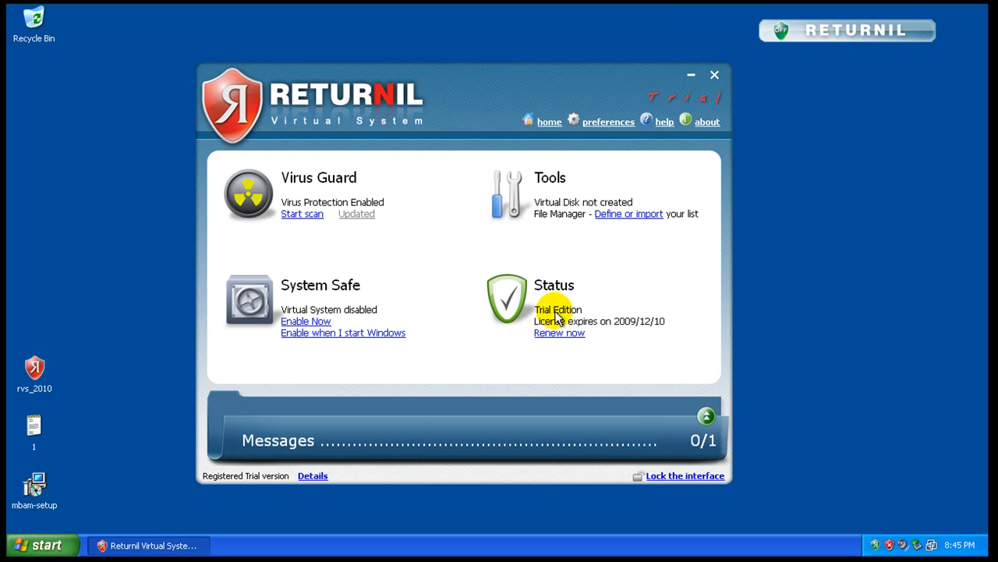
mouse_move(418, 327)
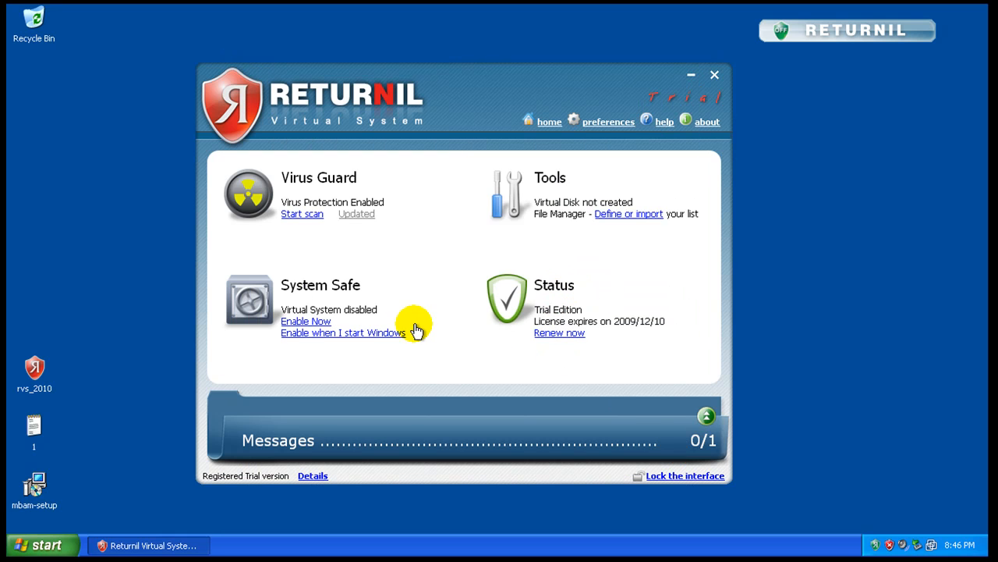
- Enable System Safe now, confirm it, and put the Returnil window away
click(305, 321)
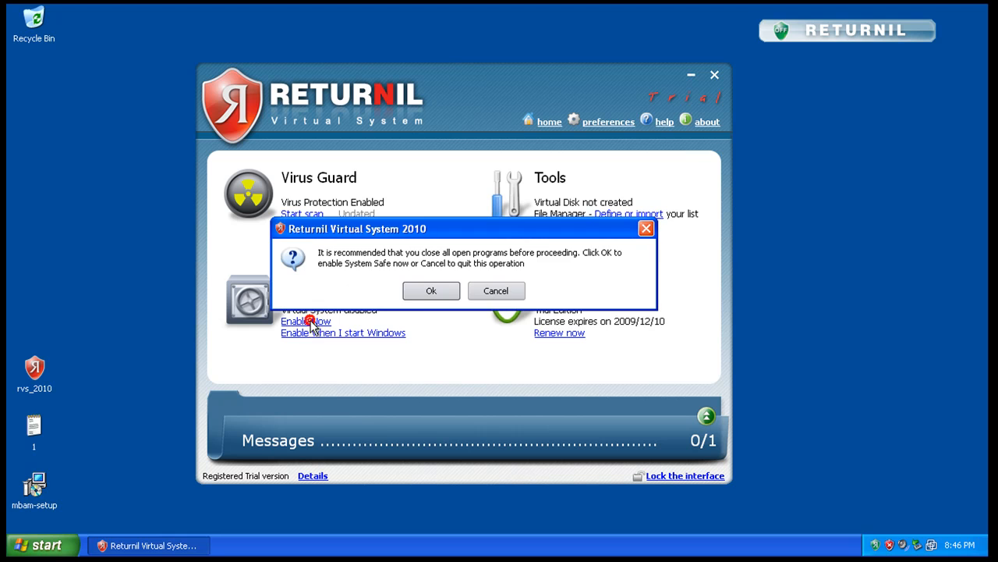
click(431, 290)
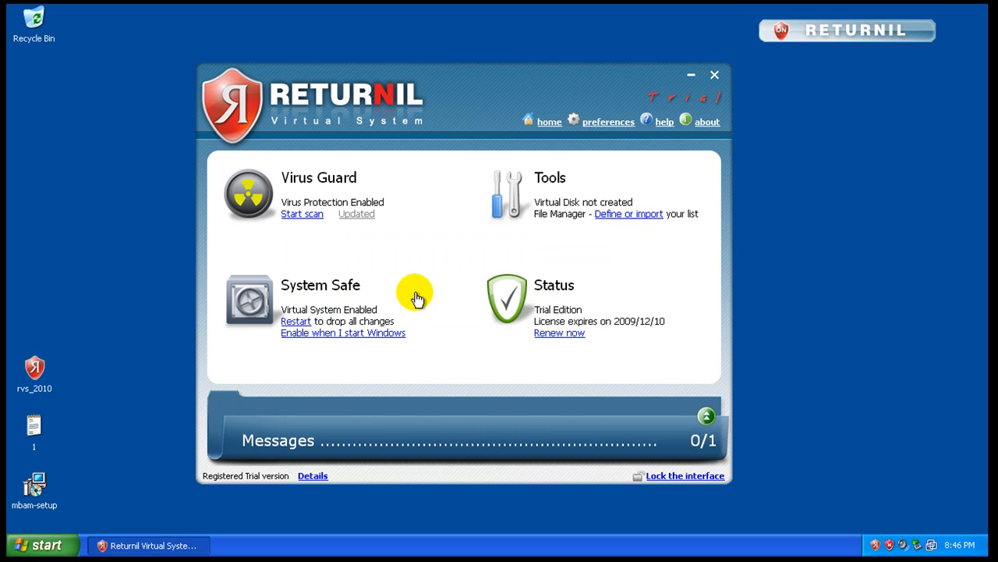
mouse_move(293, 284)
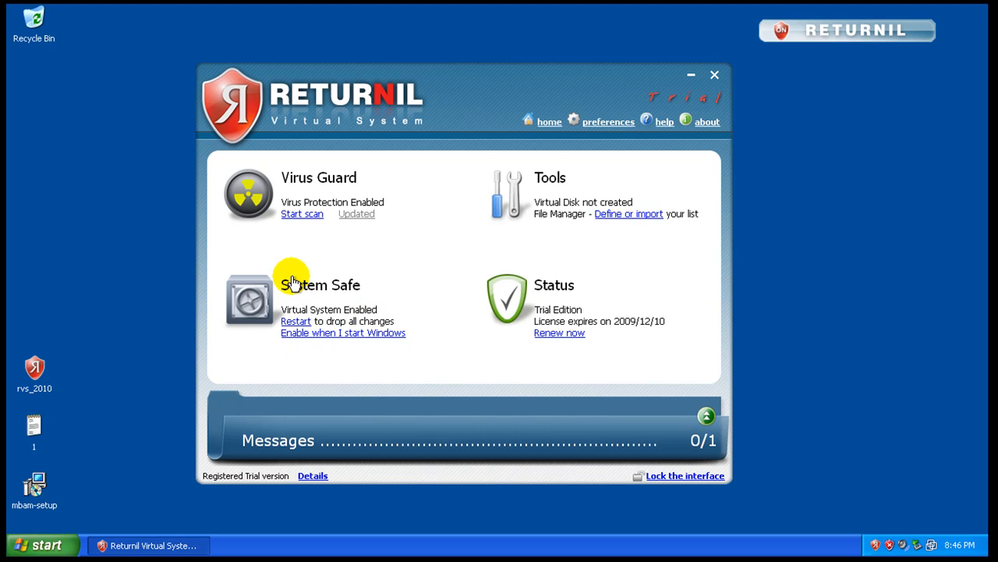
mouse_move(315, 318)
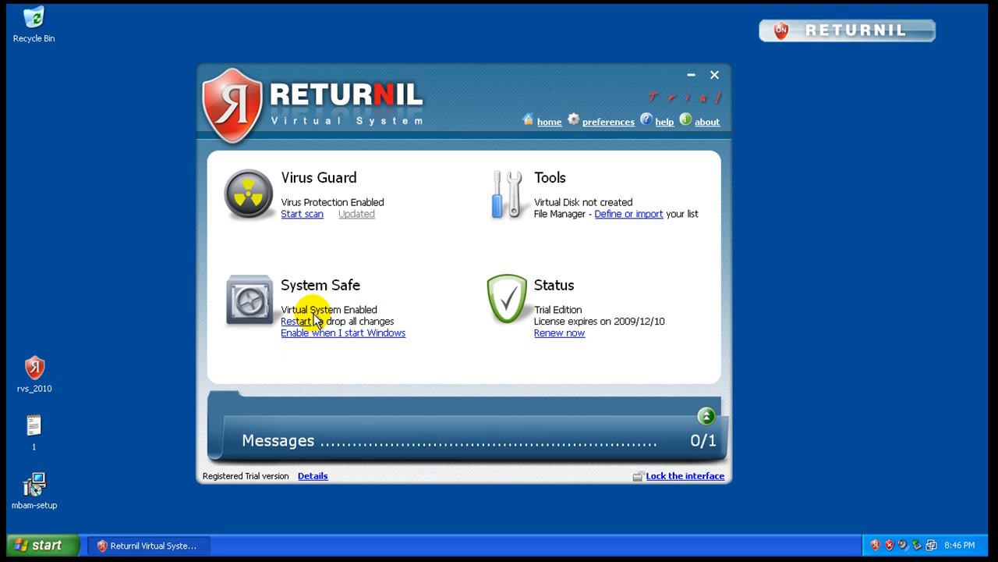
mouse_move(710, 75)
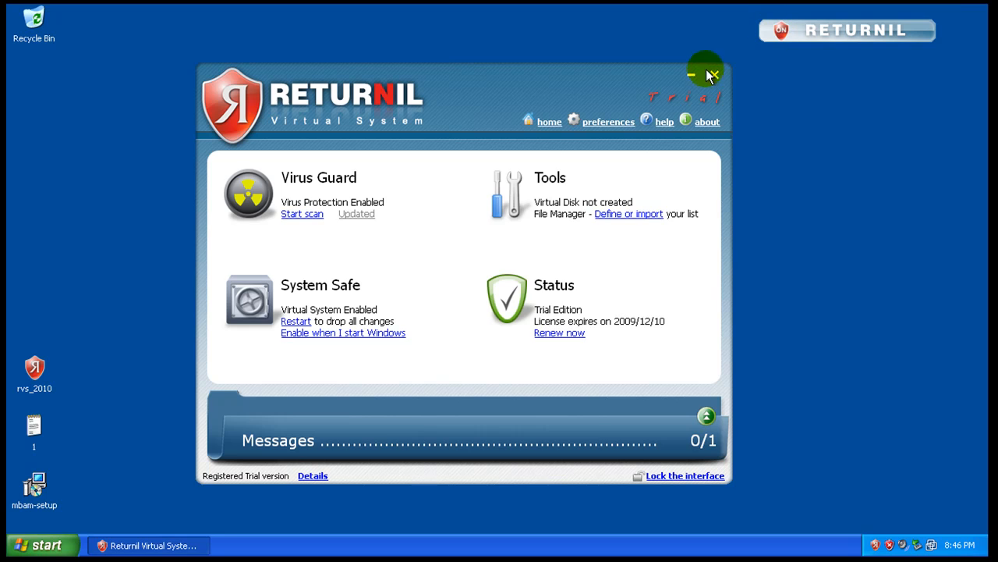
click(708, 75)
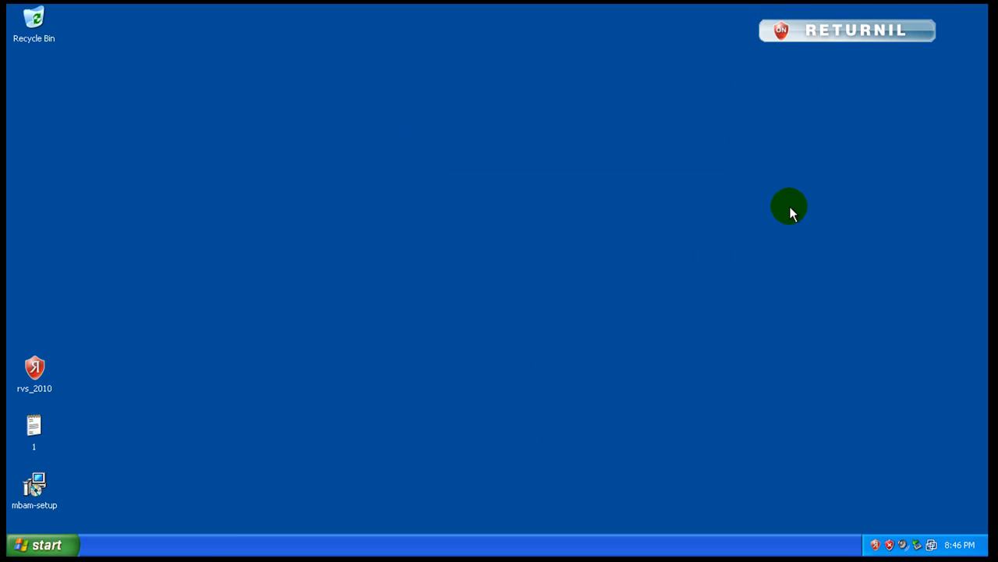
mouse_move(61, 531)
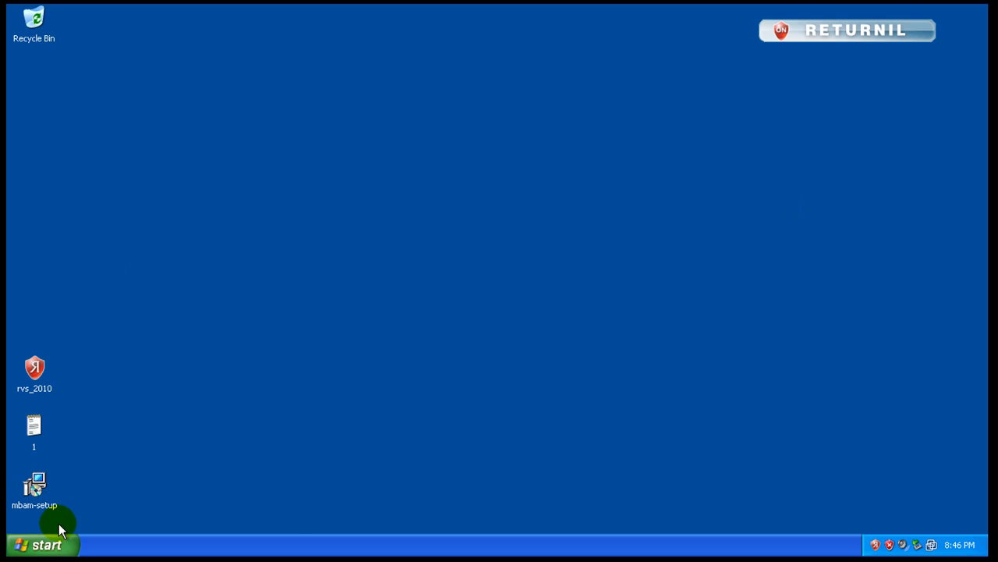
- Launch Internet Explorer beside the Notepad list and copy the first malware URL
click(43, 544)
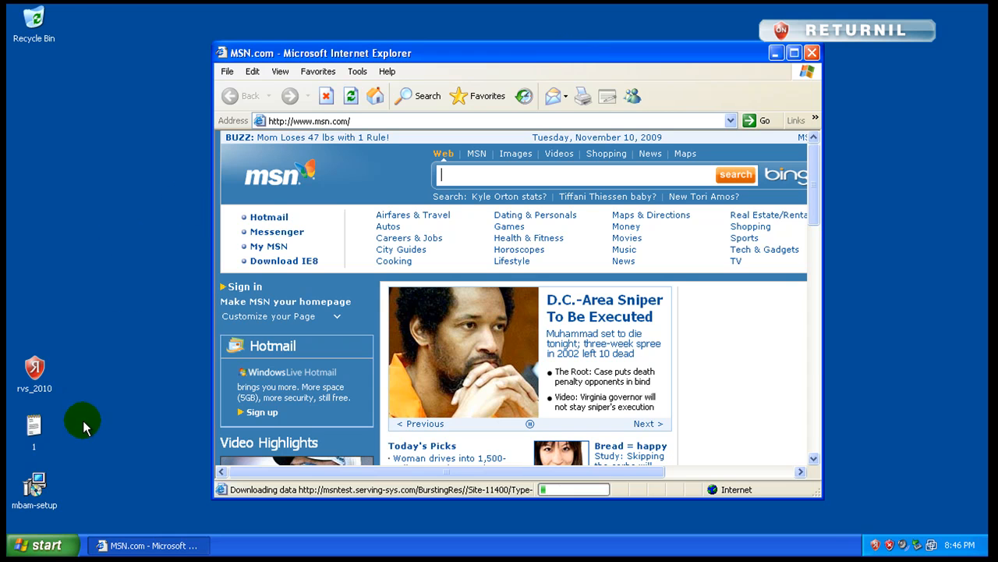
mouse_move(197, 263)
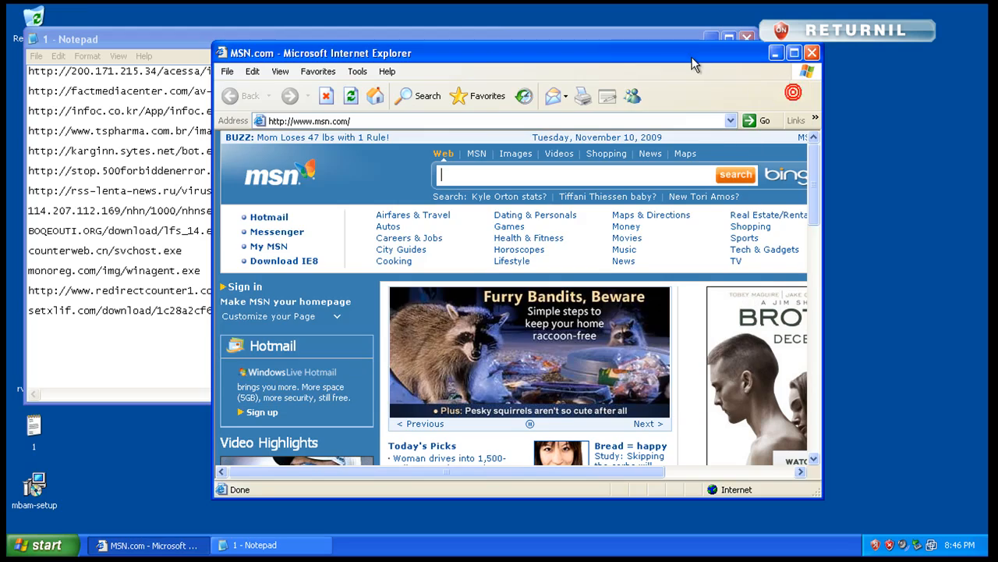
drag(523, 53, 694, 62)
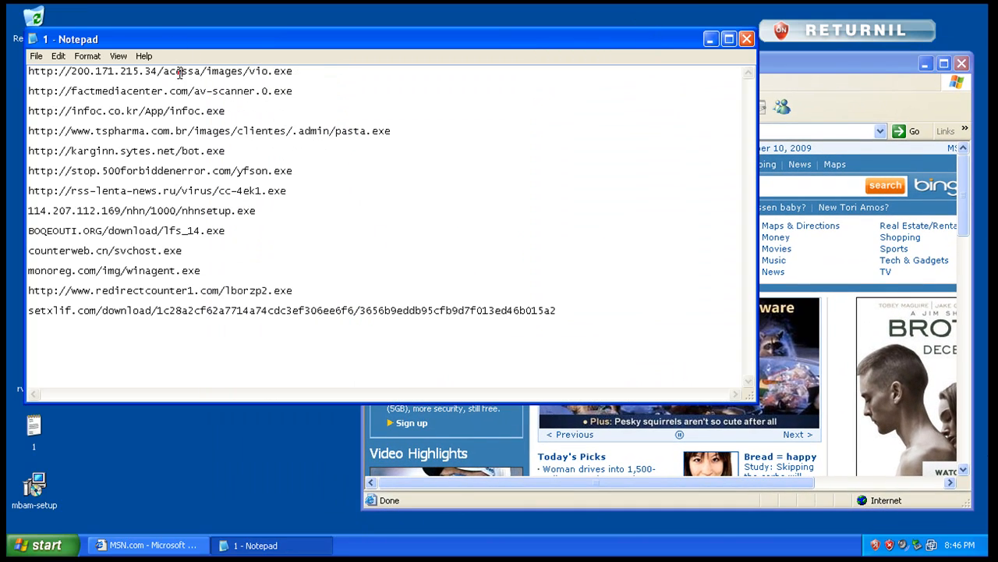
right_click(159, 72)
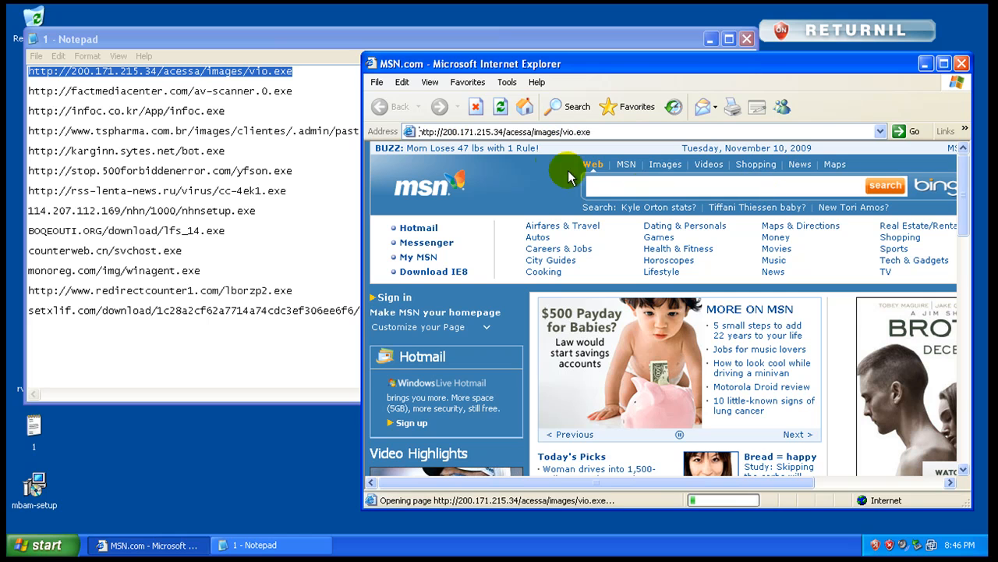
mouse_move(514, 180)
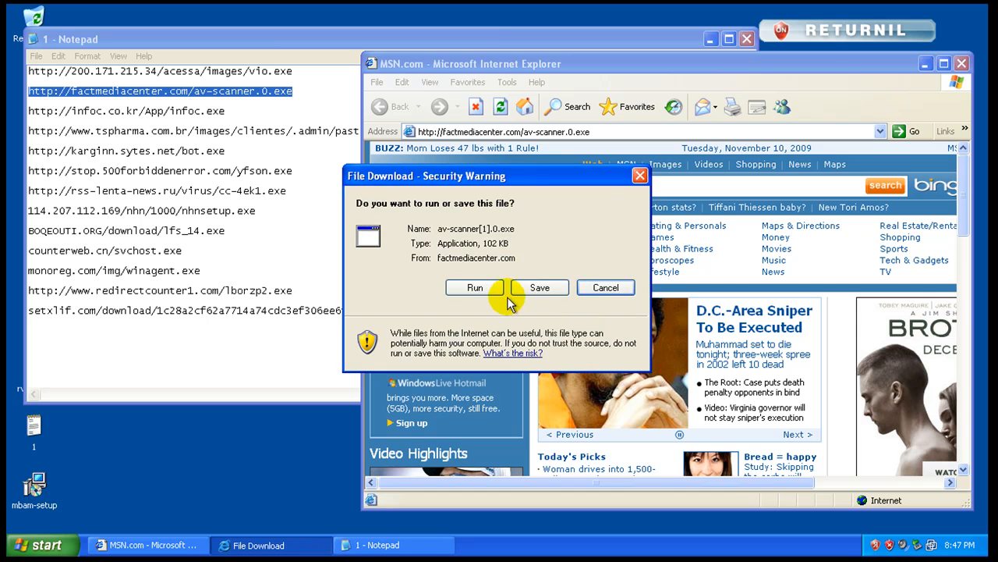
- Run the downloaded av-scanner.0.exe and infoc.exe from their File Download warnings
click(474, 287)
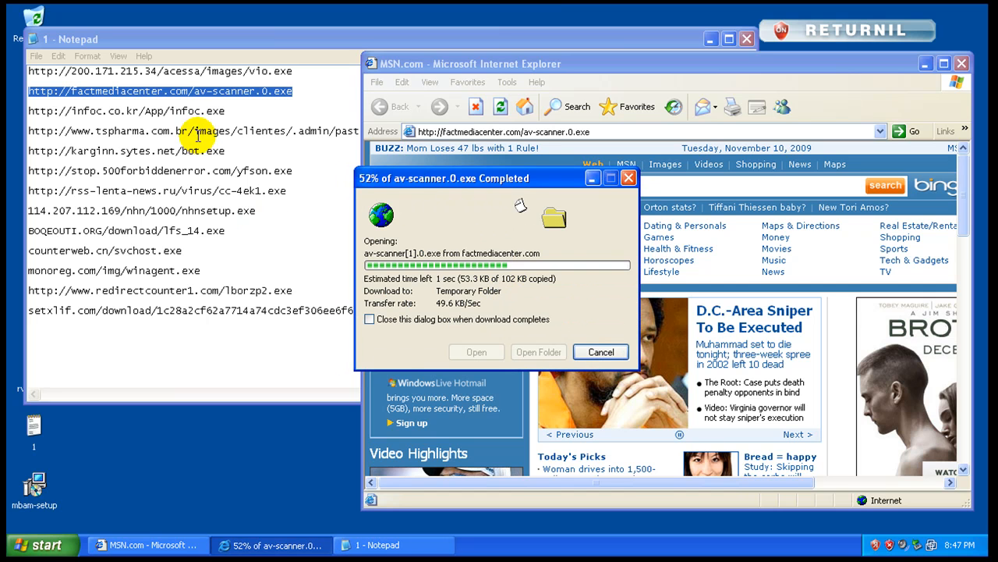
click(599, 353)
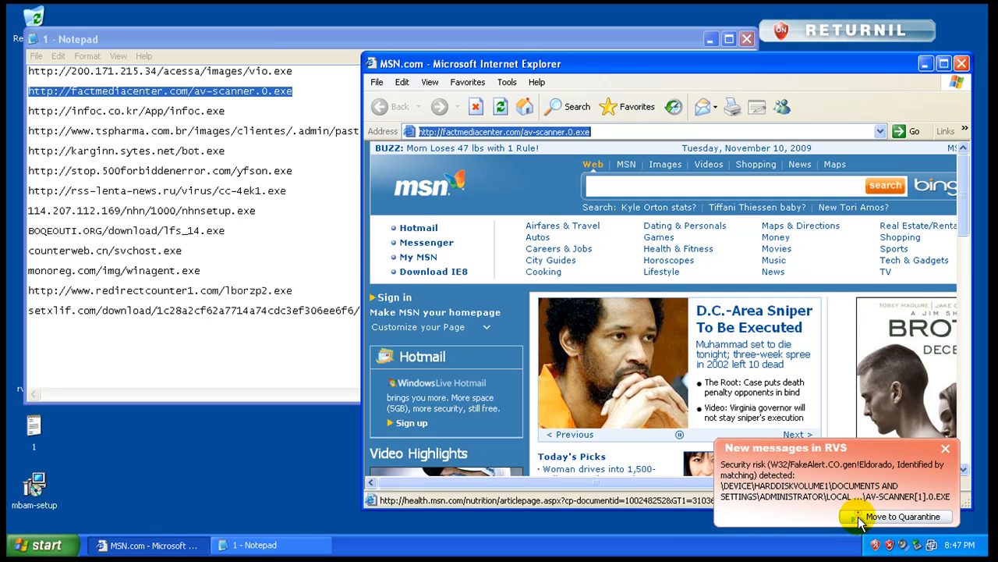
mouse_move(835, 484)
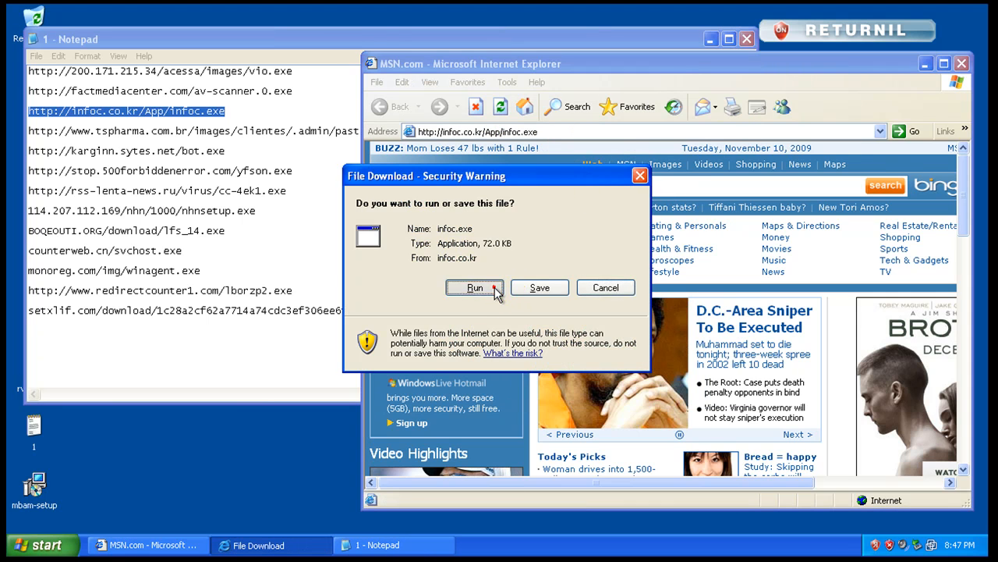
click(474, 287)
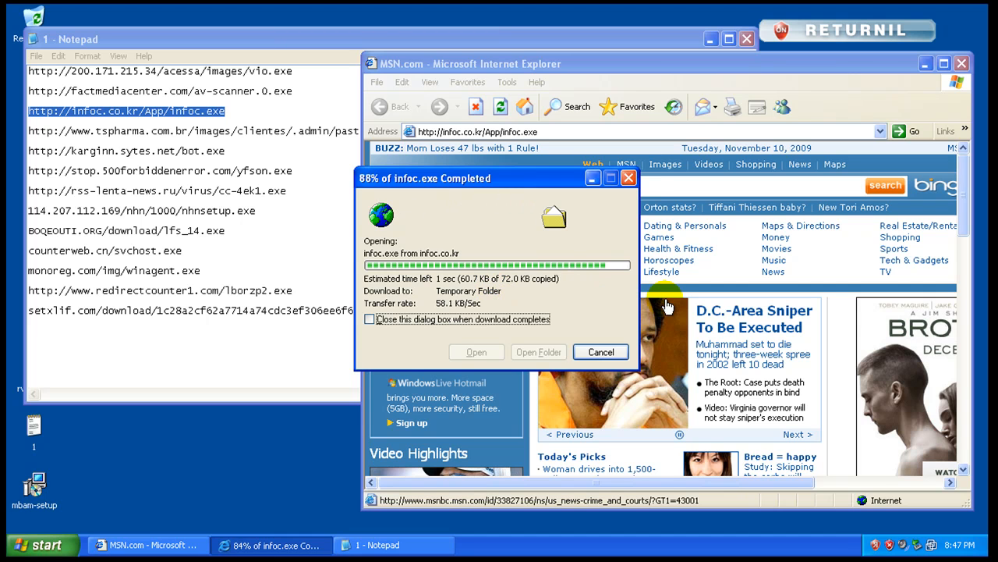
click(600, 353)
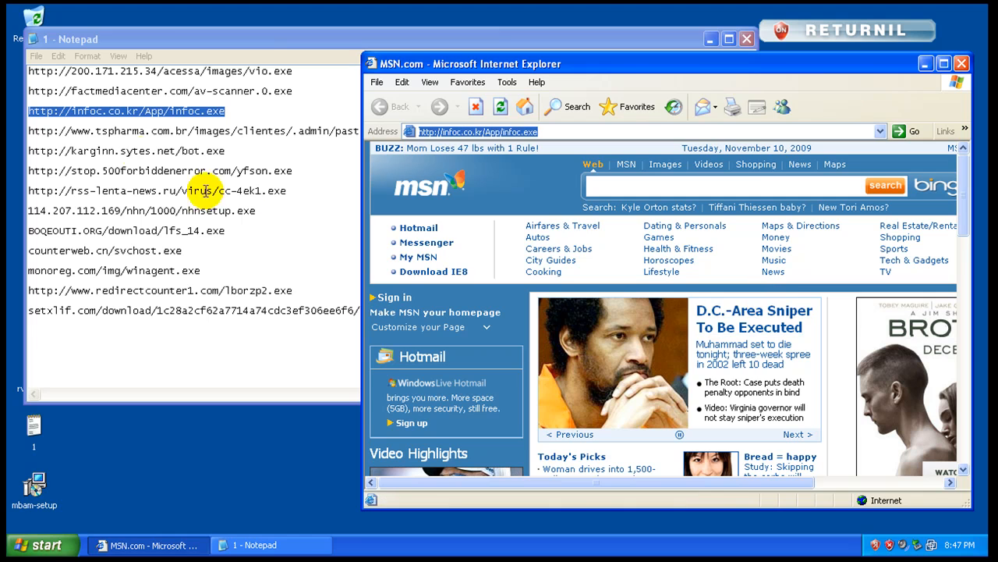
- Paste the tspharma pasta.exe and kargin bot.exe links into the Address bar in turn
right_click(195, 131)
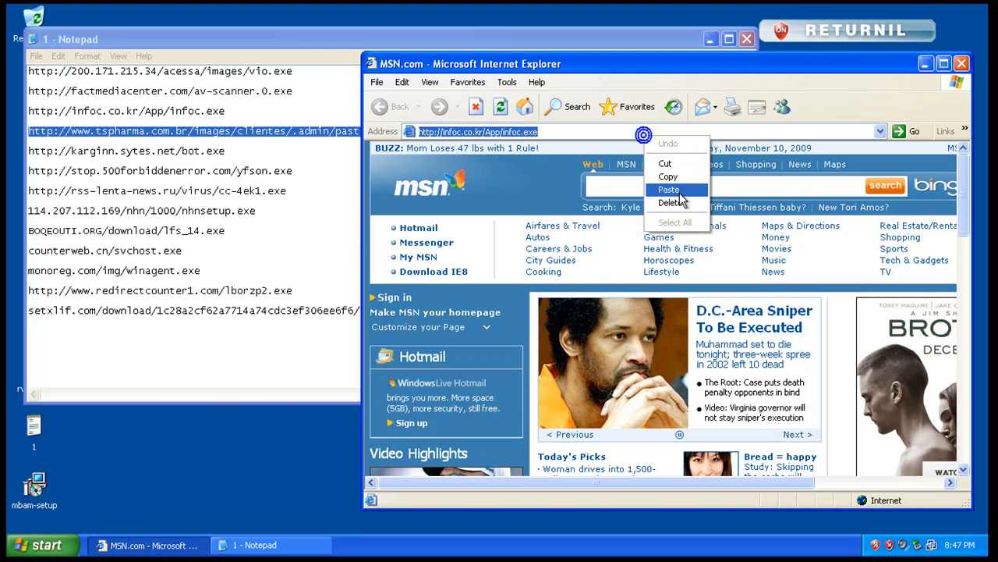
click(670, 190)
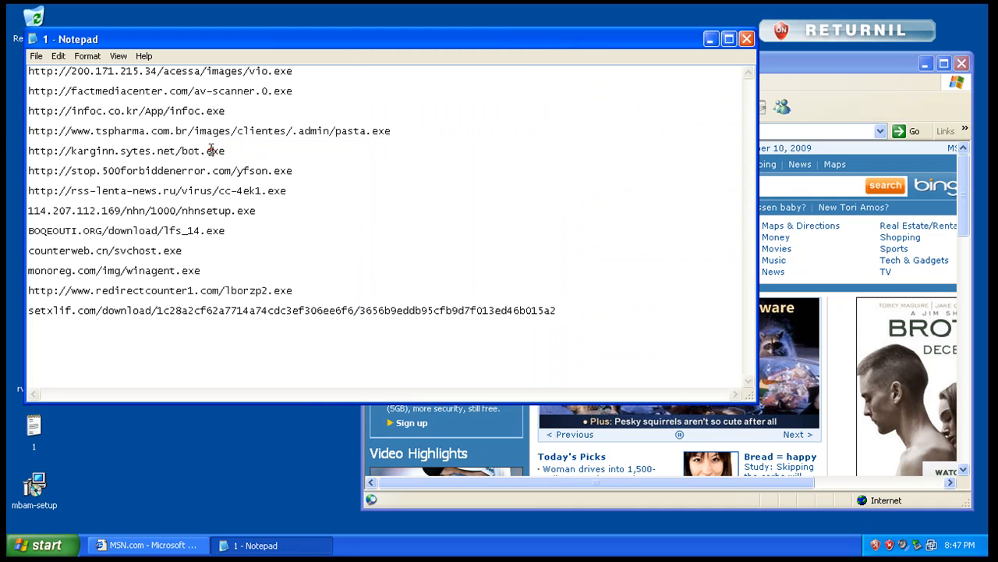
triple_click(127, 150)
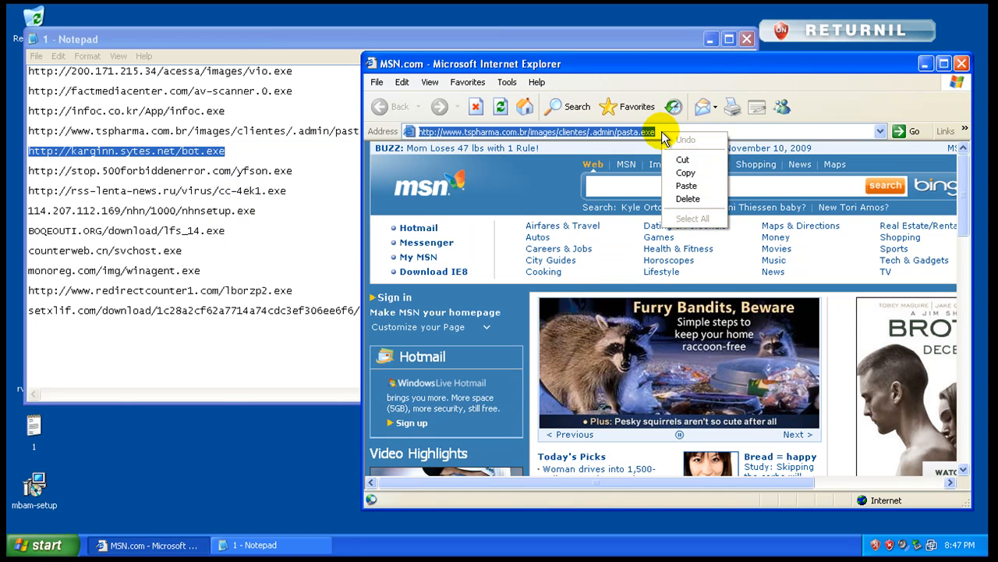
click(686, 186)
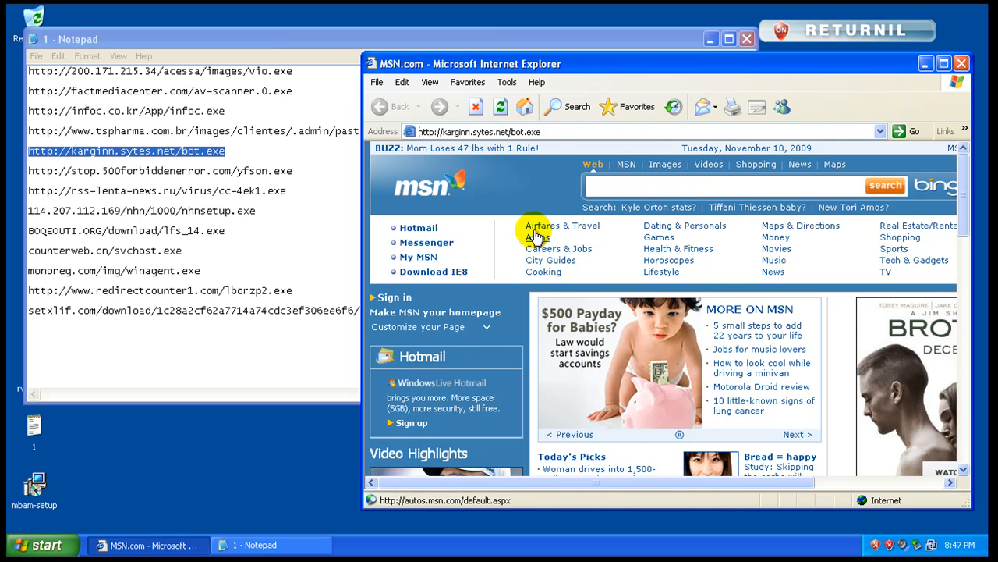
mouse_move(522, 175)
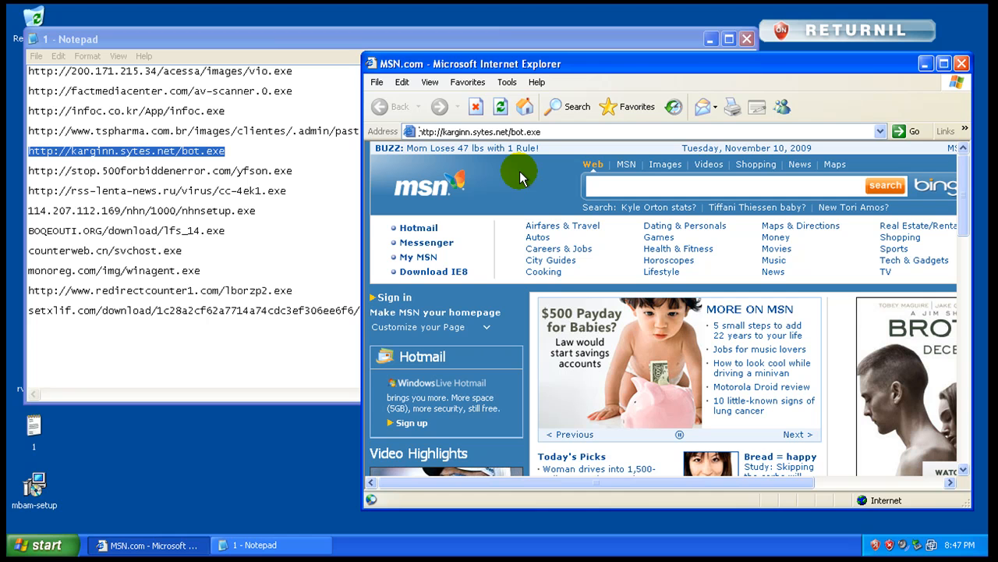
mouse_move(356, 215)
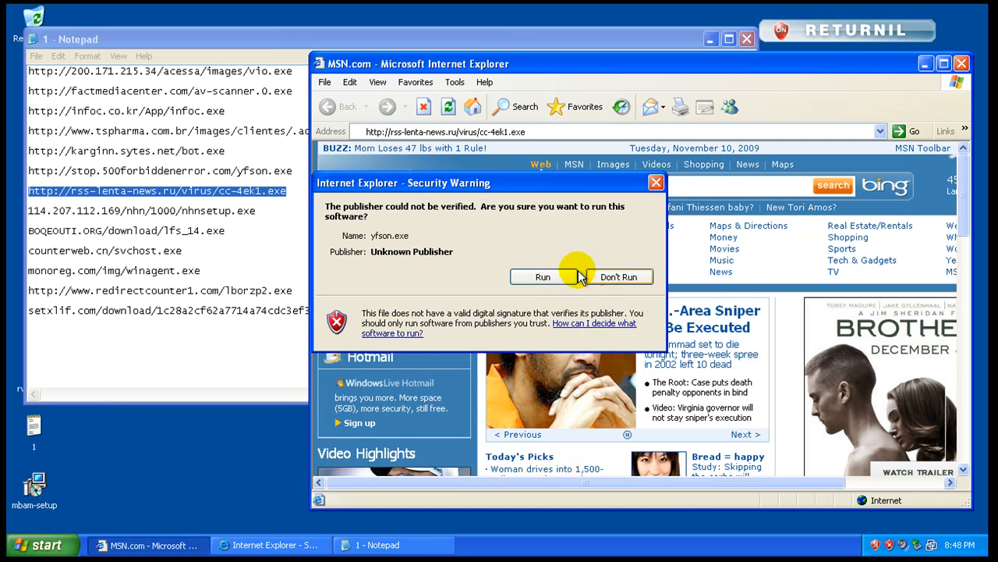
- Let yfson.exe run, then run the downloaded nhnsetup.exe and lfs_14.exe
click(618, 278)
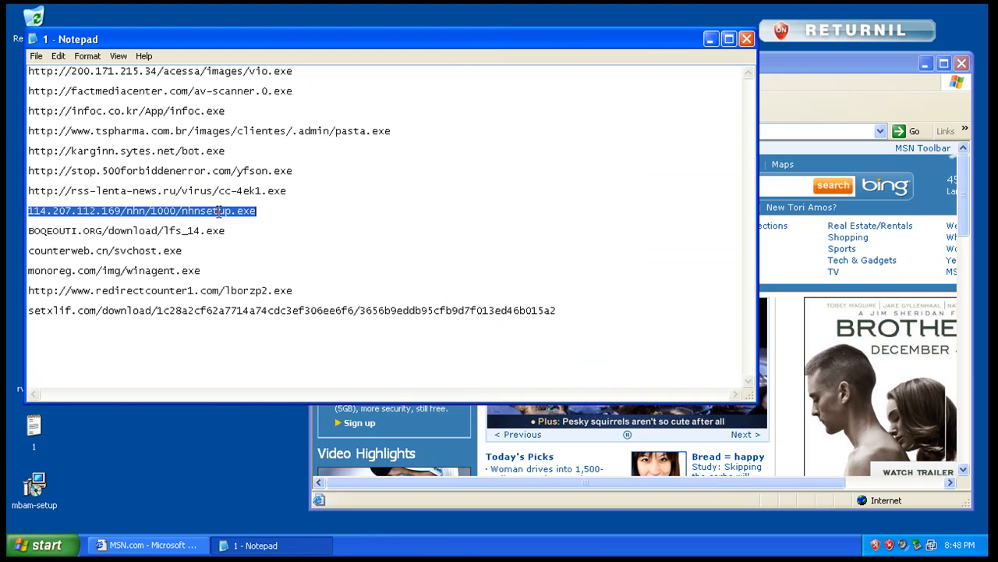
mouse_move(756, 55)
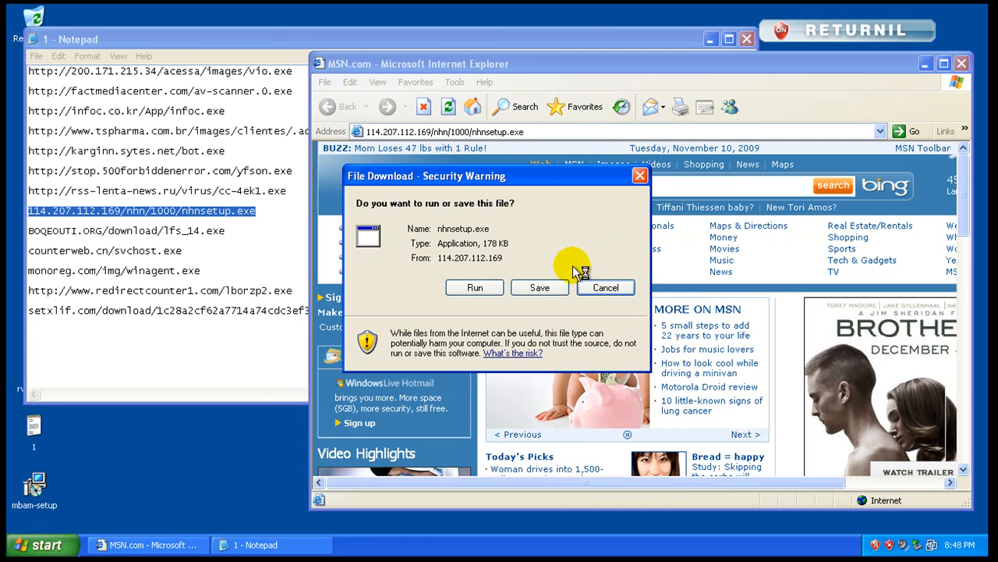
click(474, 287)
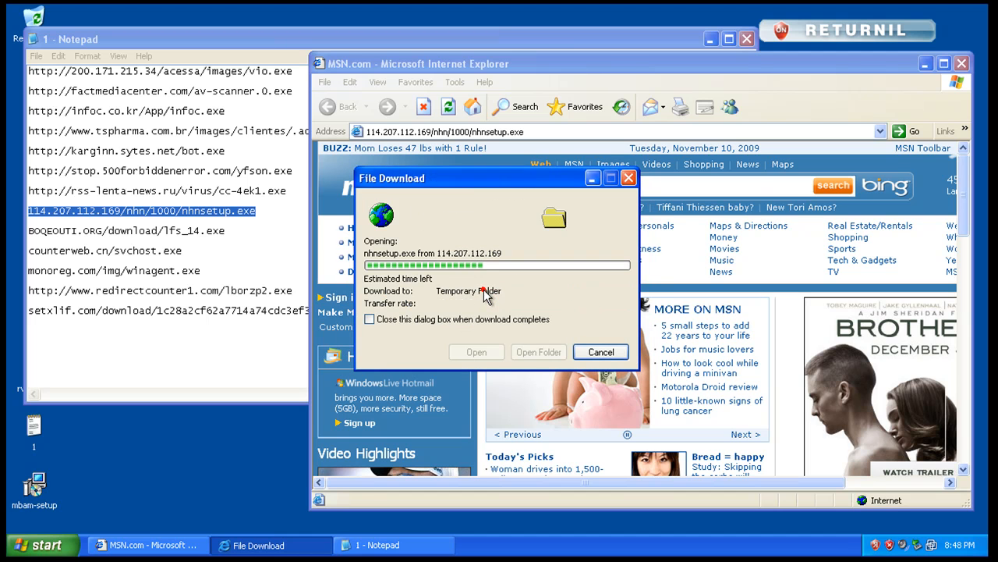
right_click(125, 231)
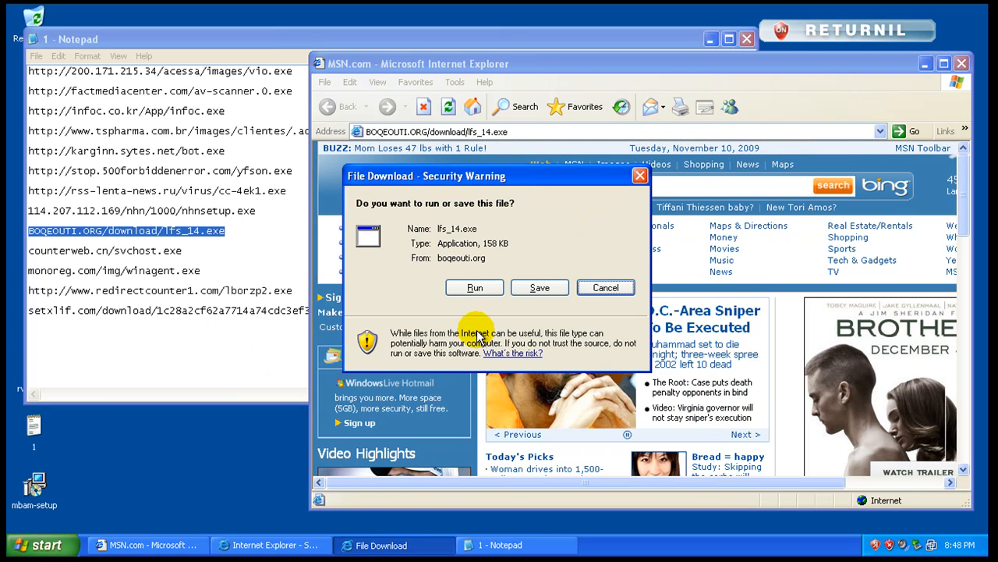
click(474, 287)
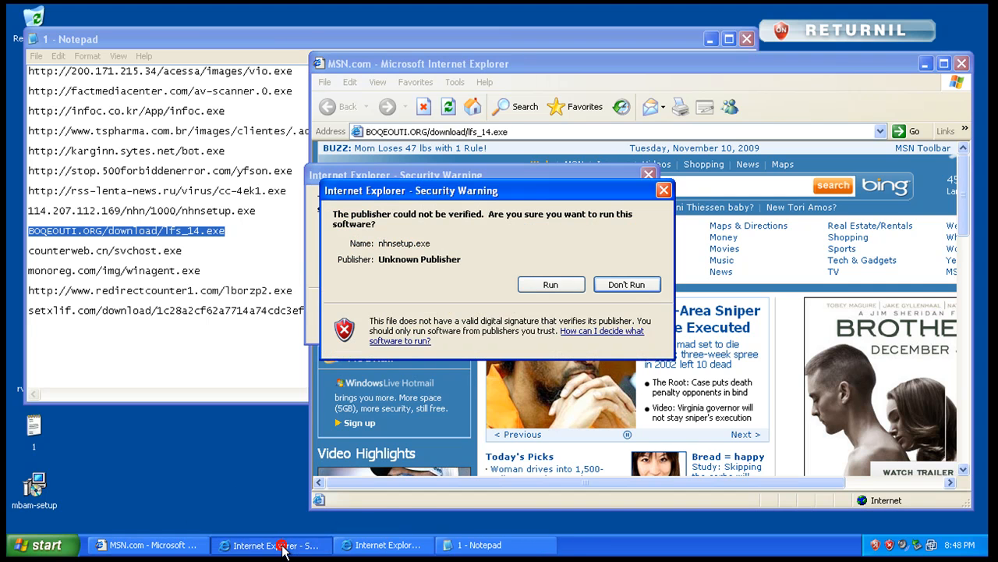
click(627, 284)
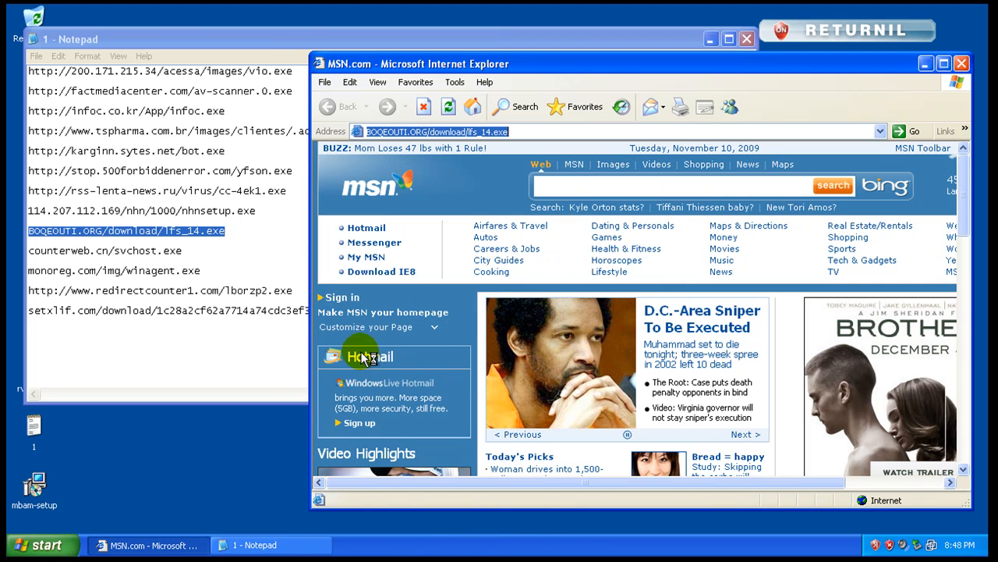
- Run the downloaded svchost.exe and load the monoreg.com winagent.exe link in the browser
right_click(106, 250)
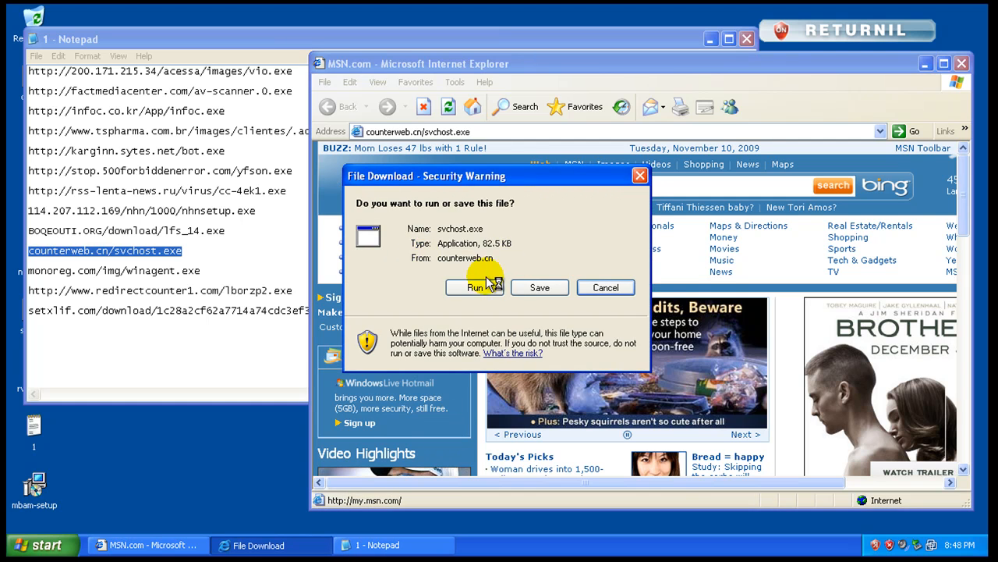
click(474, 287)
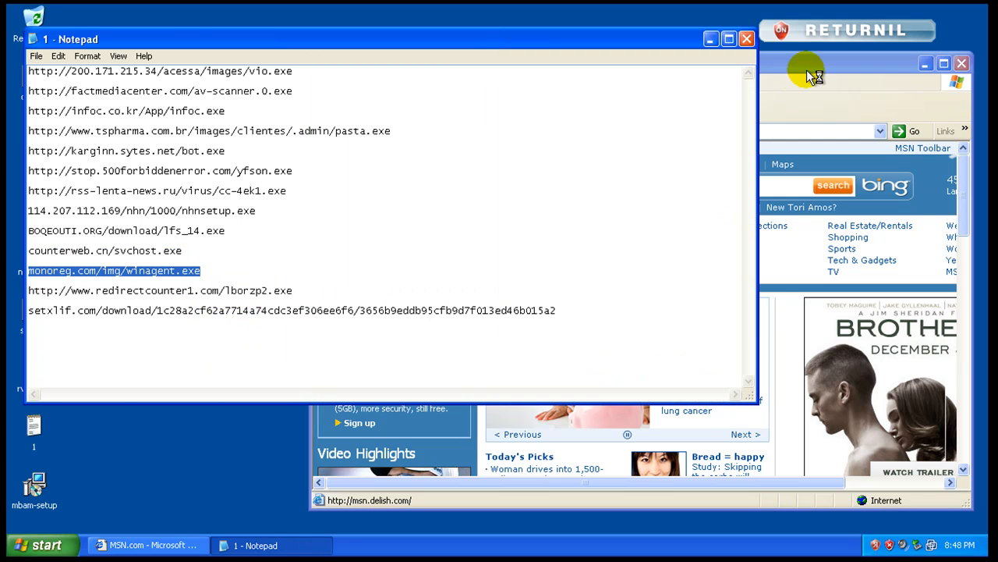
right_click(418, 131)
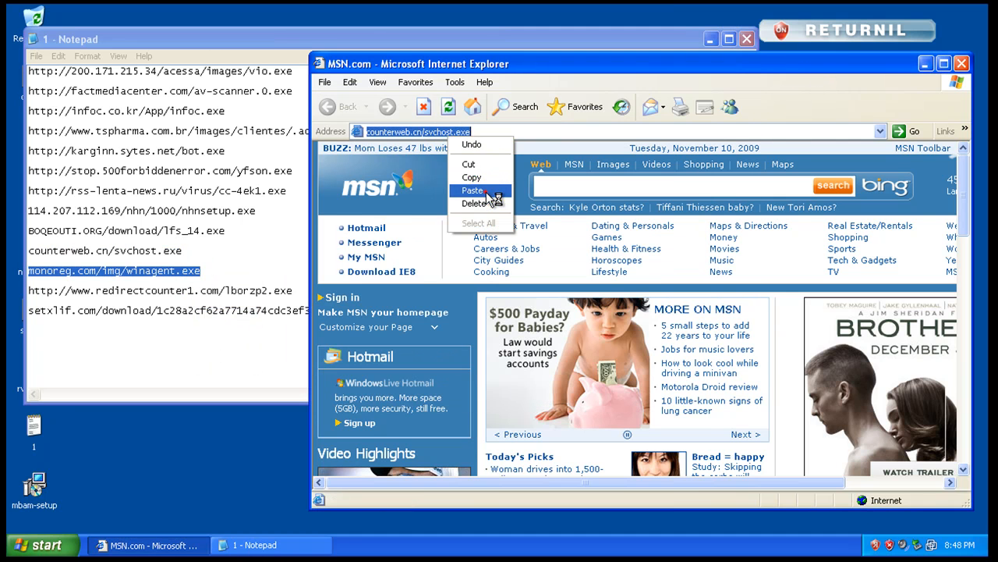
click(473, 191)
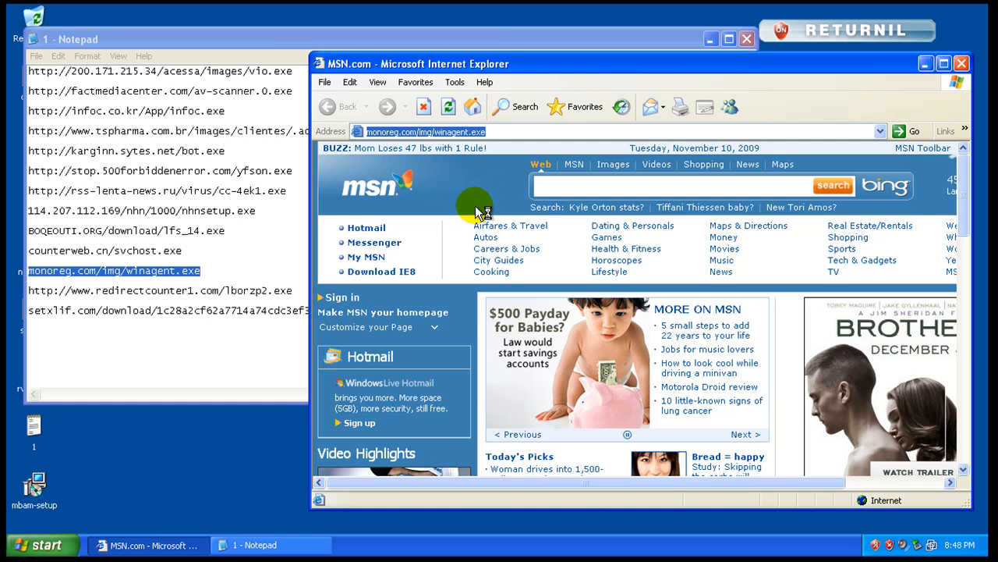
mouse_move(340, 43)
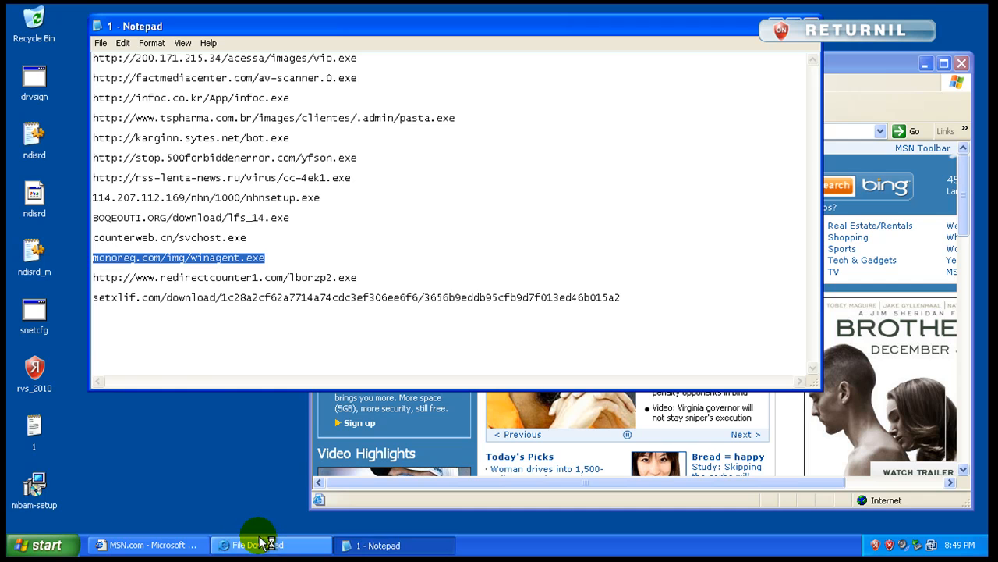
- Run the unverified winagent.exe, then paste the setxlif.com download link as the address
click(272, 545)
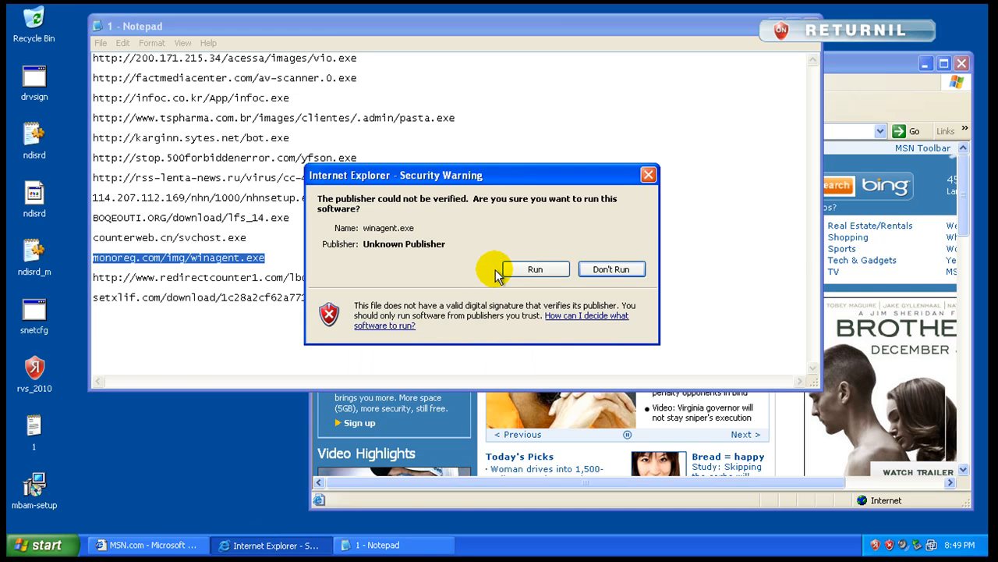
click(535, 268)
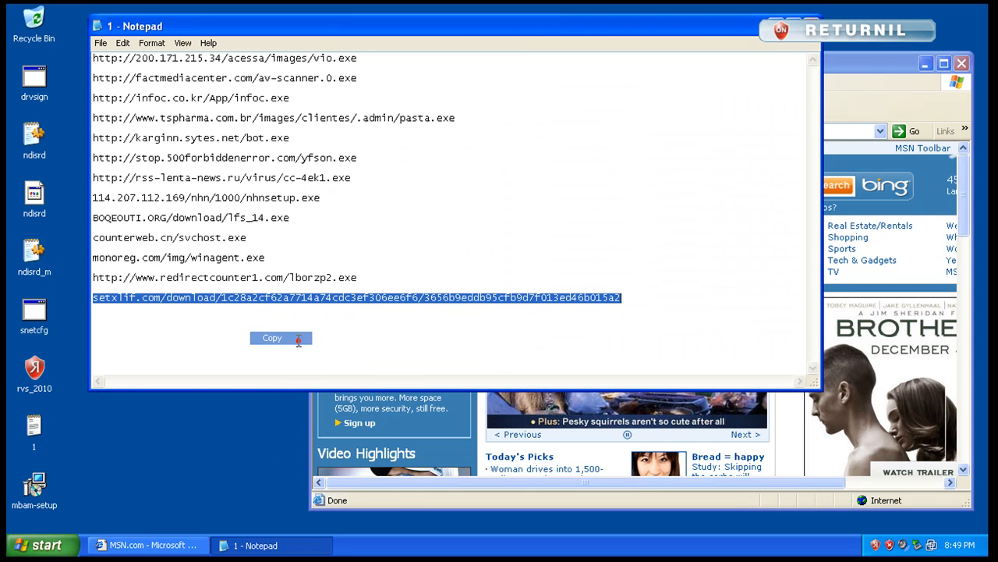
right_click(424, 131)
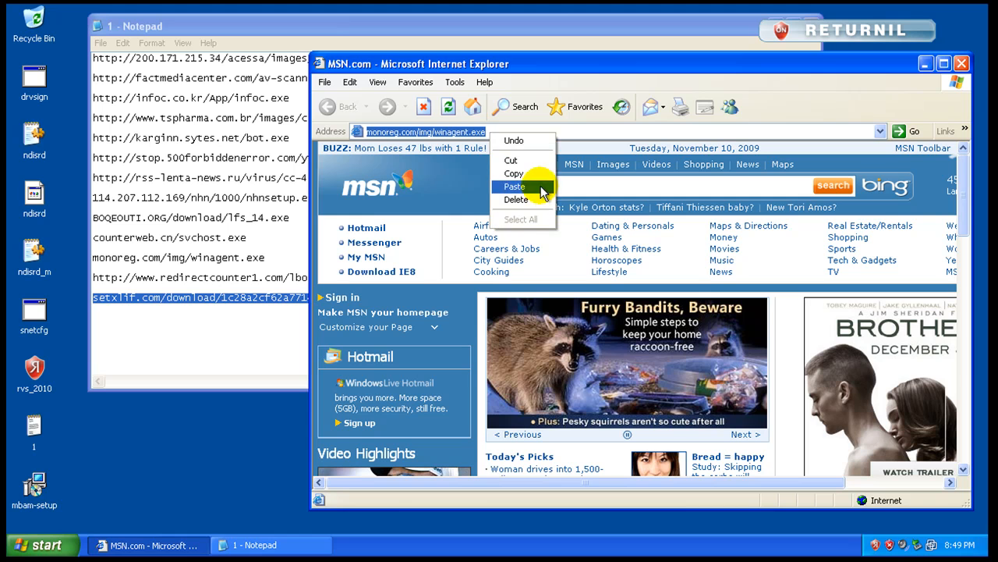
click(515, 187)
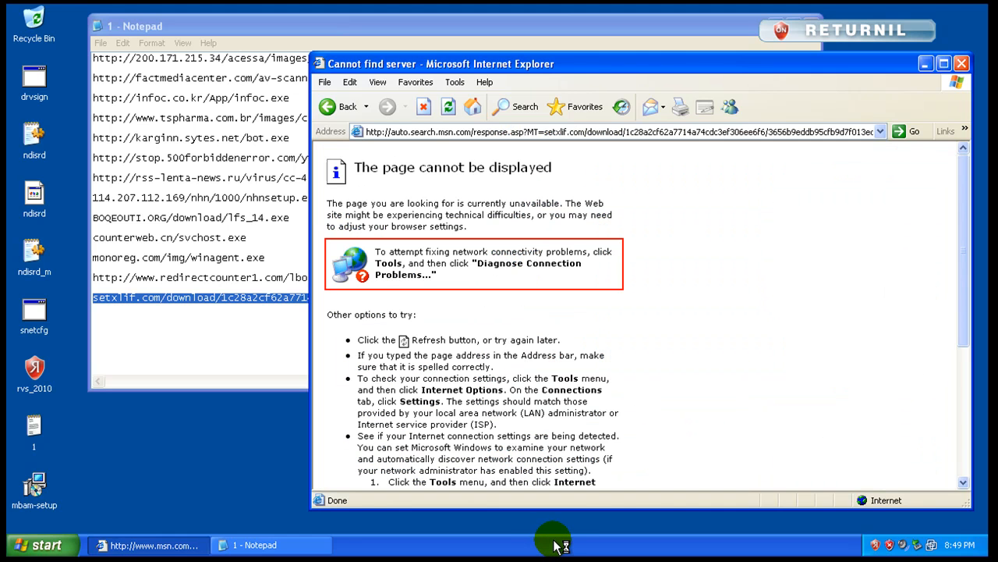
- Clear the failed search address and run the unverified setup.exe, launching SystemWarrior Setup
right_click(424, 131)
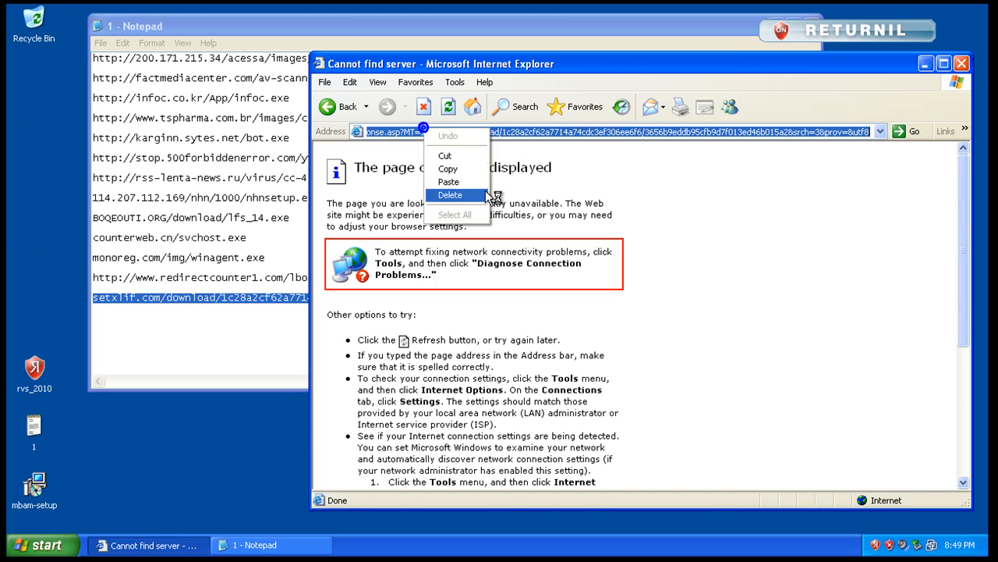
click(449, 195)
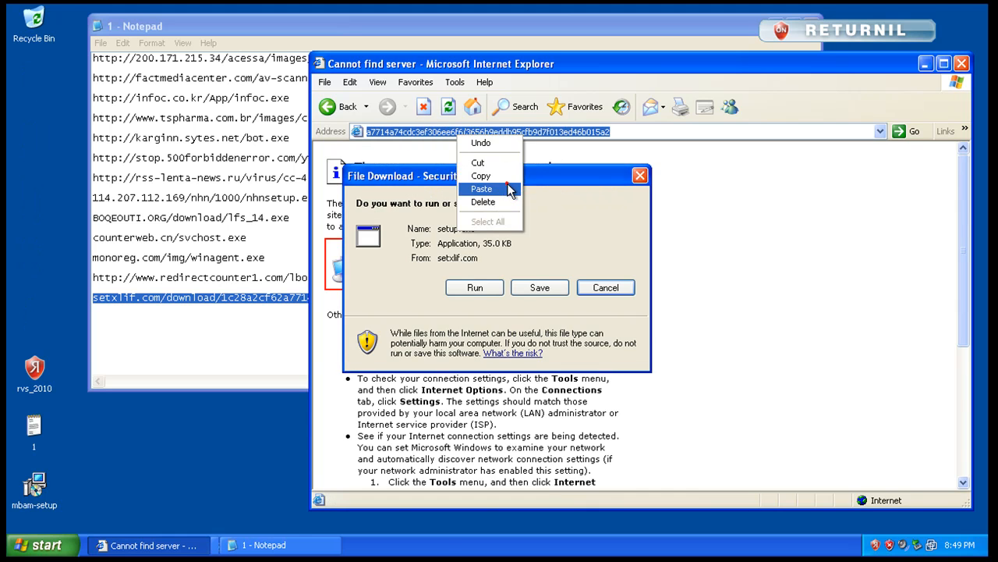
click(474, 287)
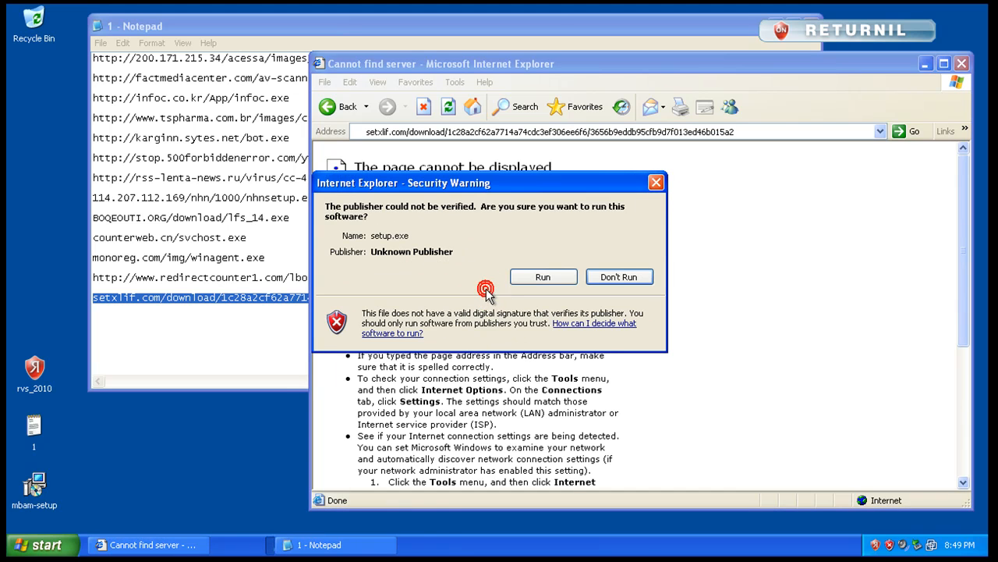
click(618, 278)
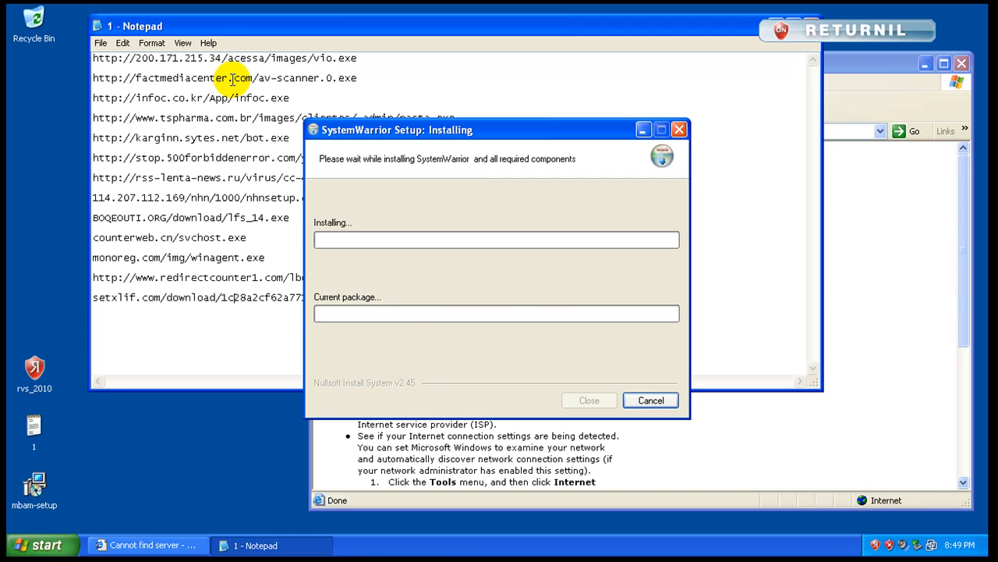
- Step through SystemWarrior 1.2.0.64 Setup with default components and folder, then finish it
right_click(225, 58)
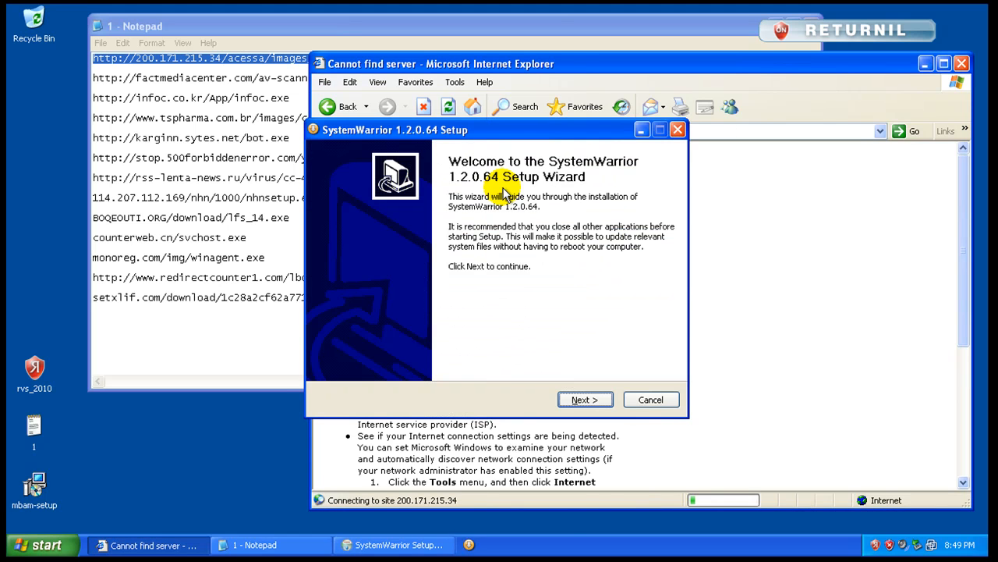
click(583, 400)
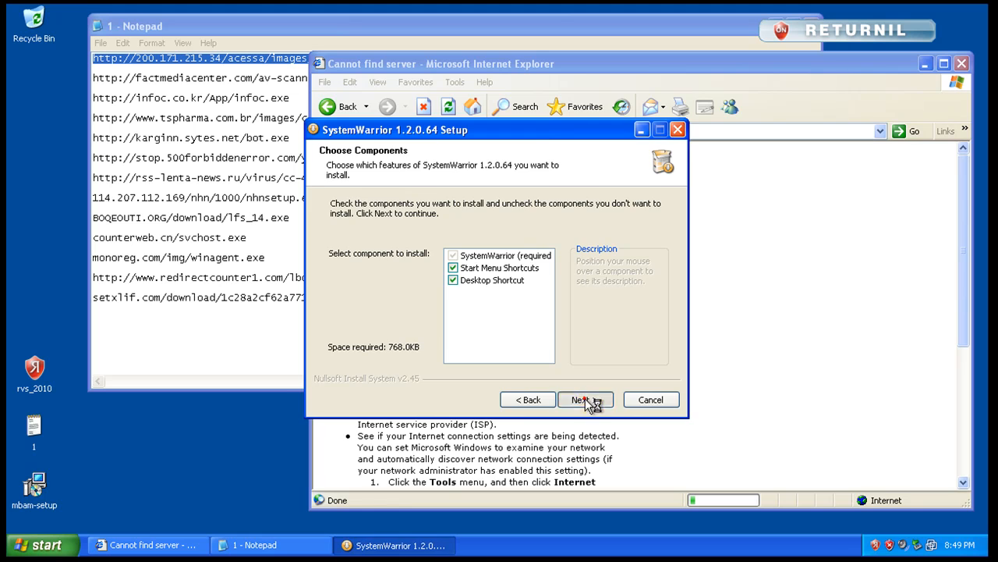
click(581, 399)
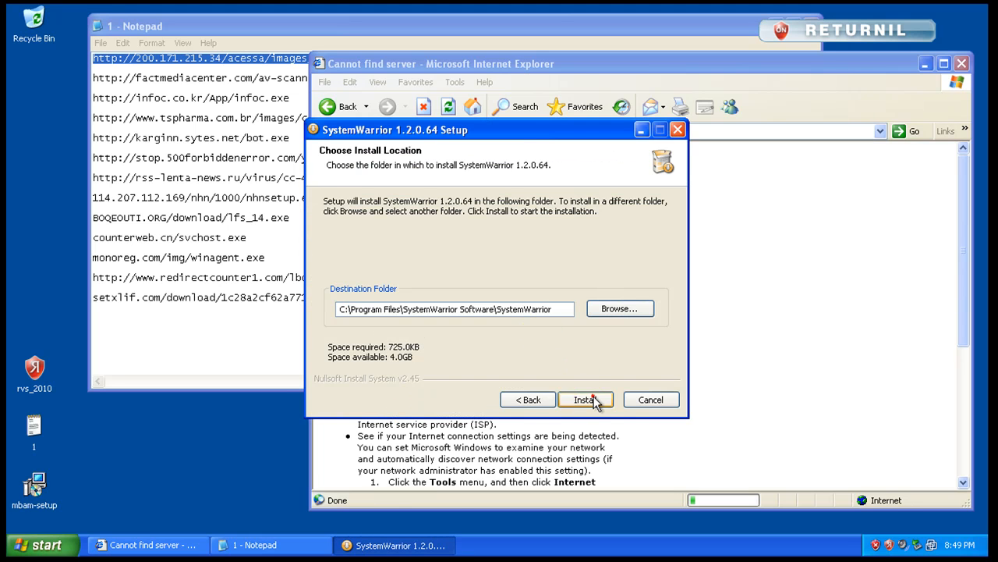
click(585, 399)
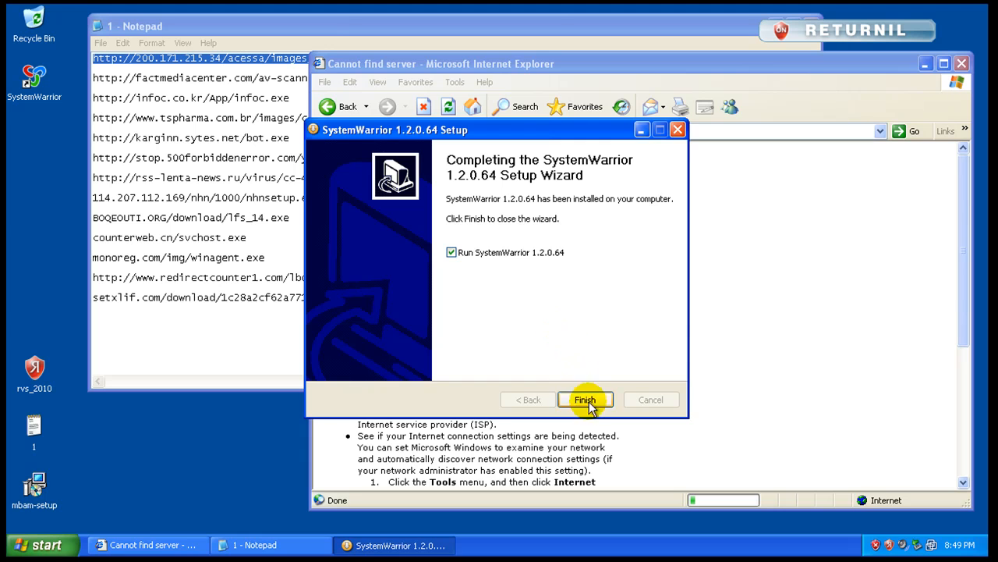
click(585, 399)
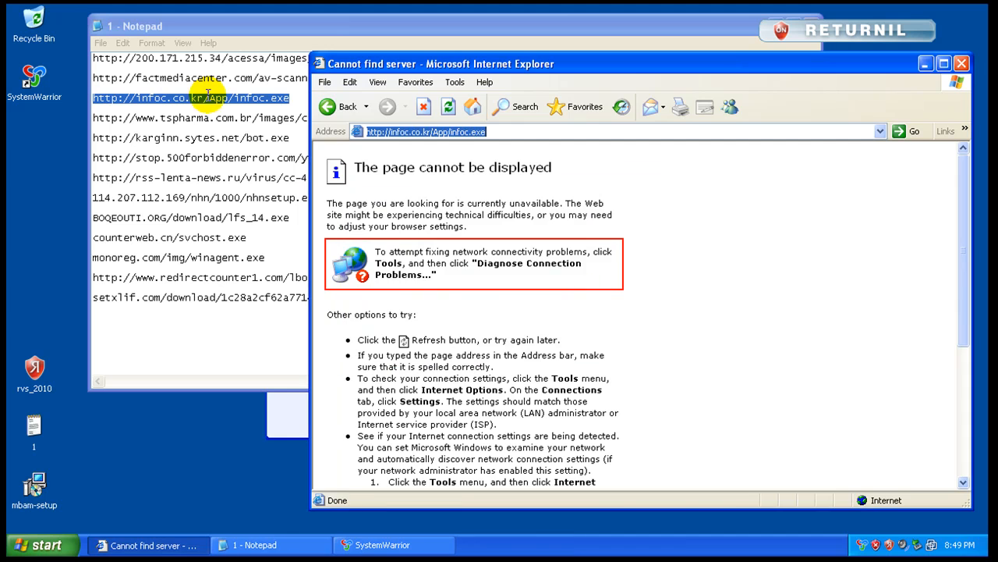
- Close the malware-links notes and the fake SystemWarrior scanner, and start entering google. in the browser
click(258, 545)
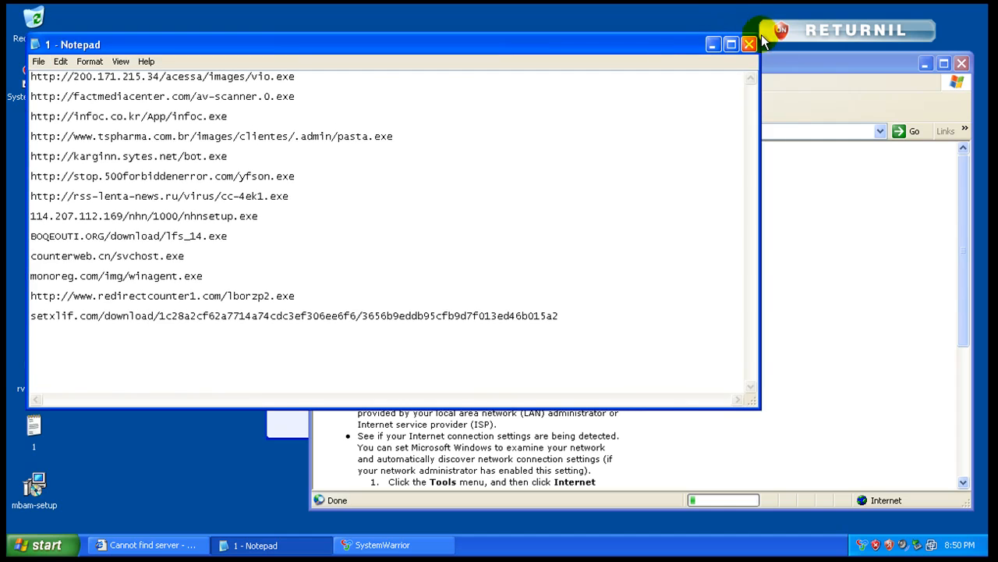
click(748, 44)
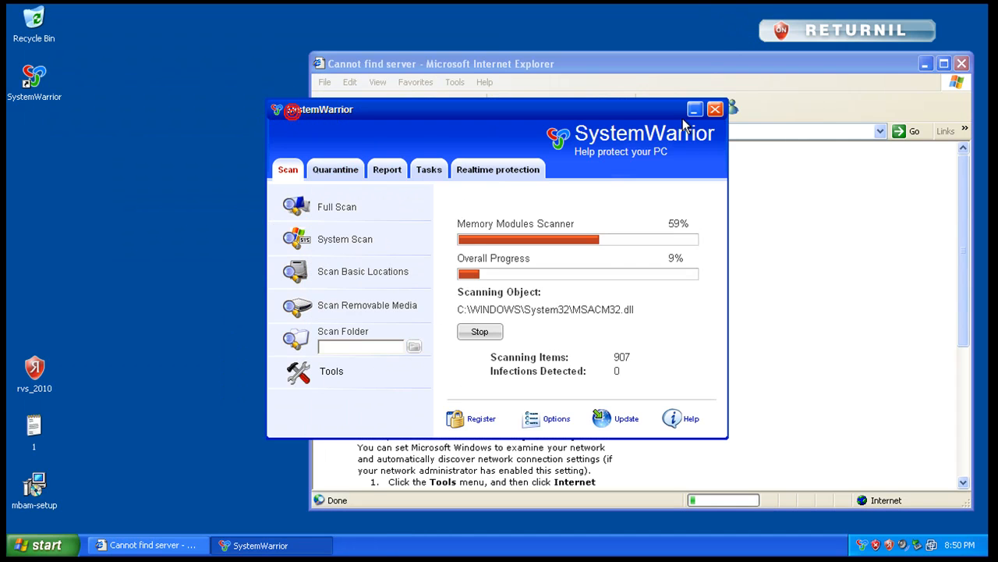
click(695, 109)
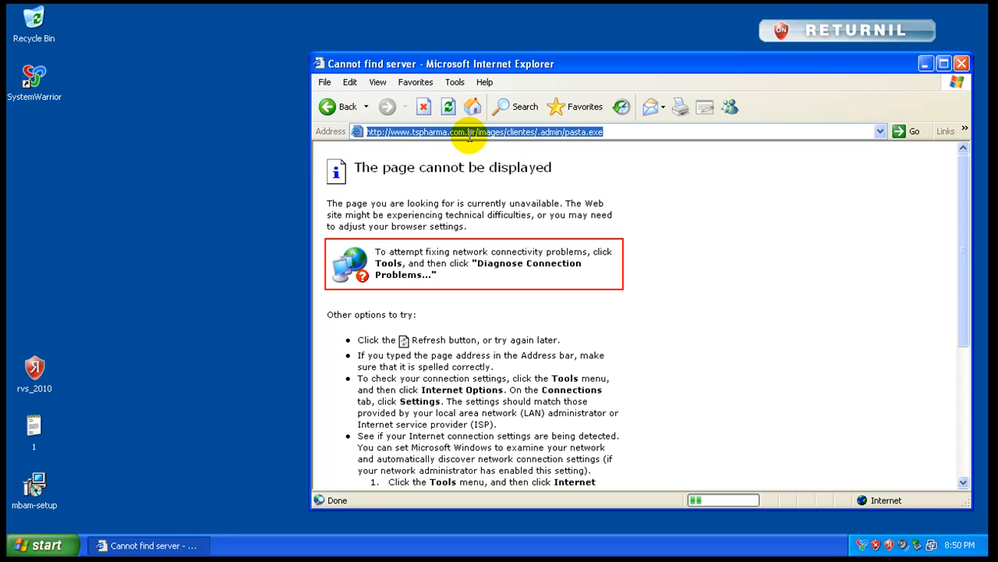
text(google.com/)
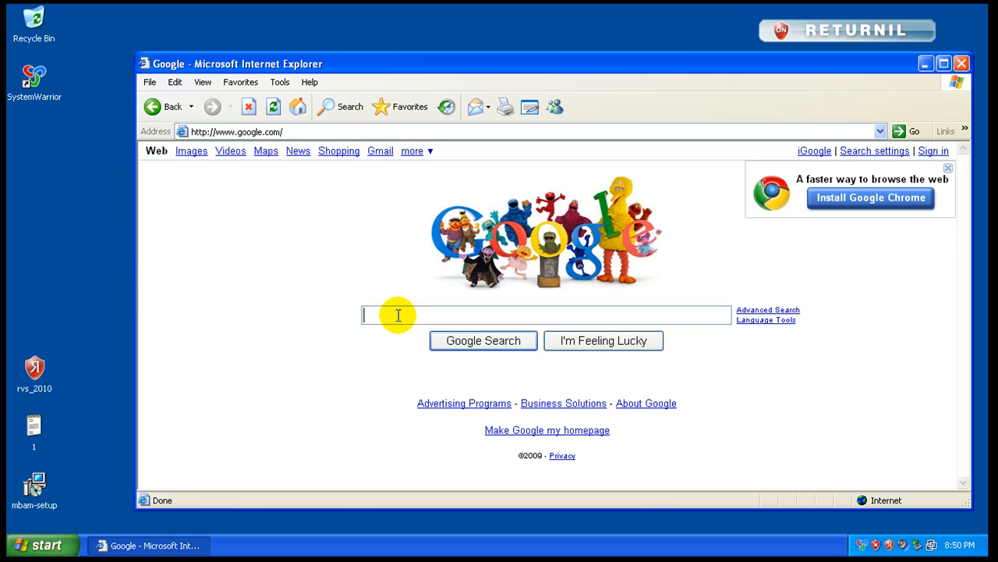
- Search Google for 'free antivirus' via the suggestion
text(free)
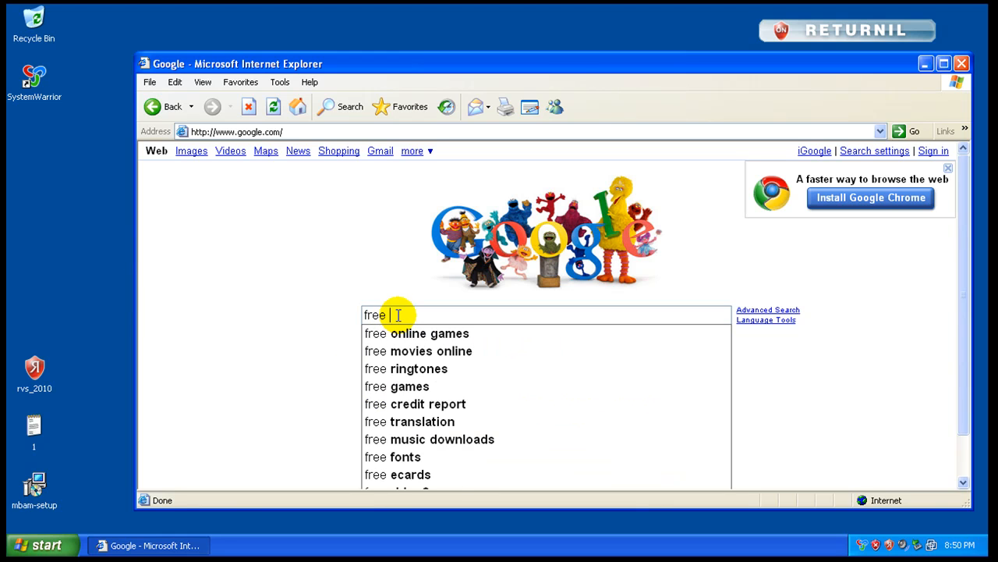
text(an)
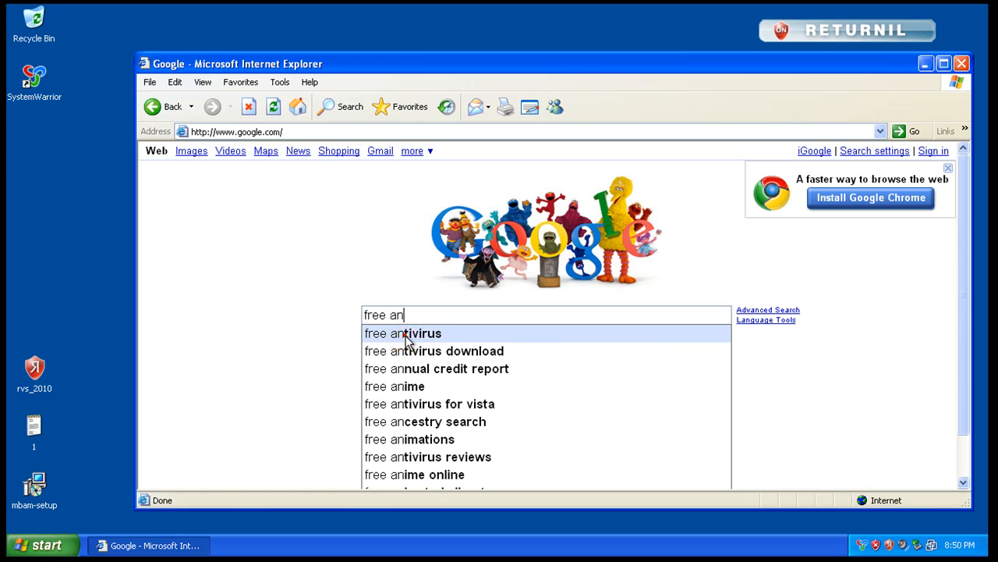
click(403, 333)
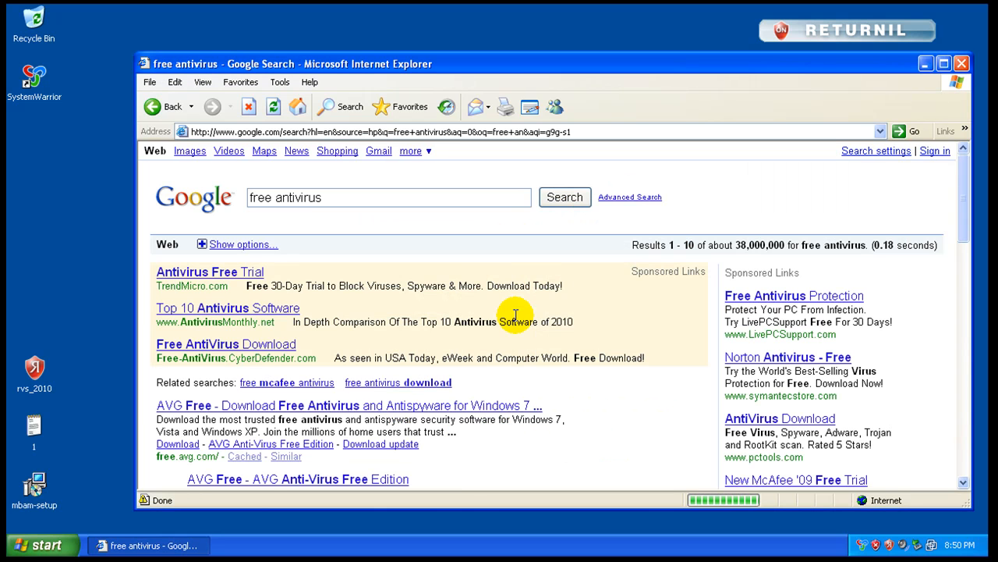
- Open the AVG Free, avast! Home Edition and Avira AntiVir results in turn
click(347, 406)
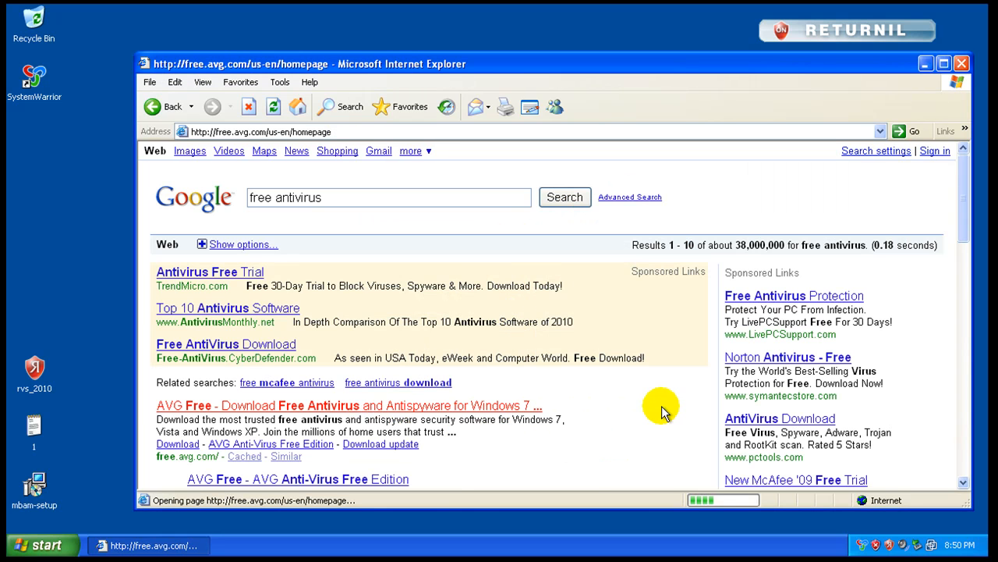
click(346, 406)
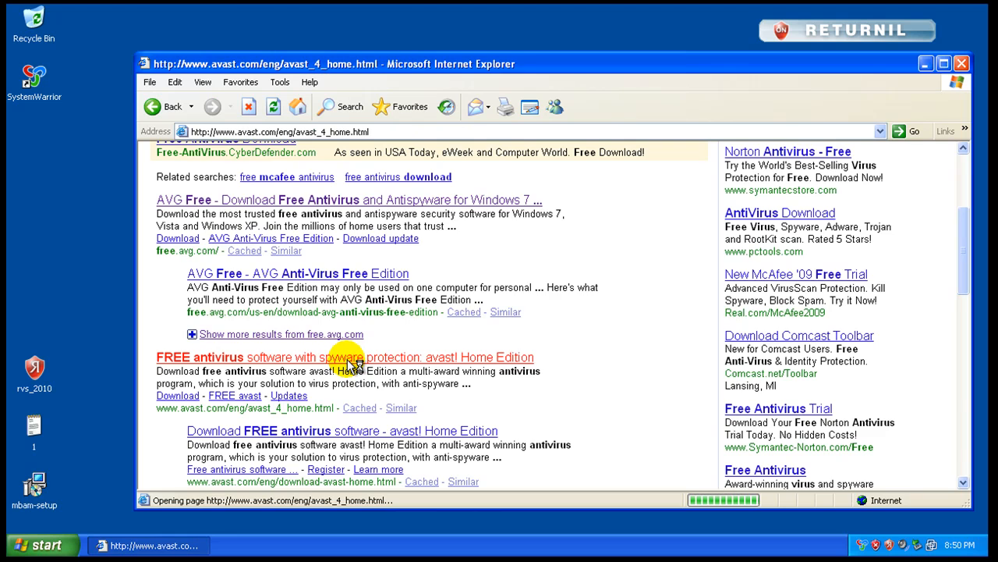
click(345, 355)
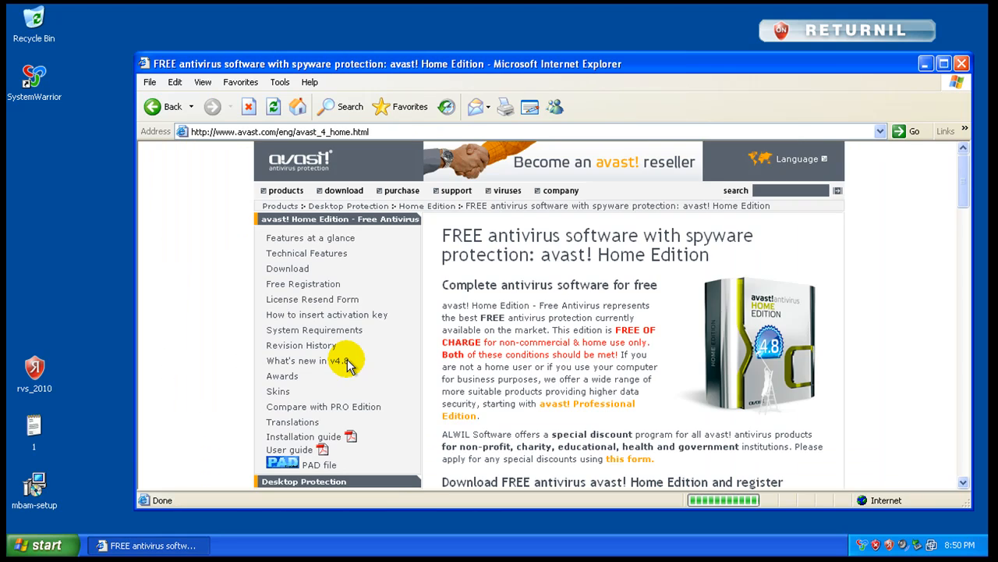
mouse_move(204, 281)
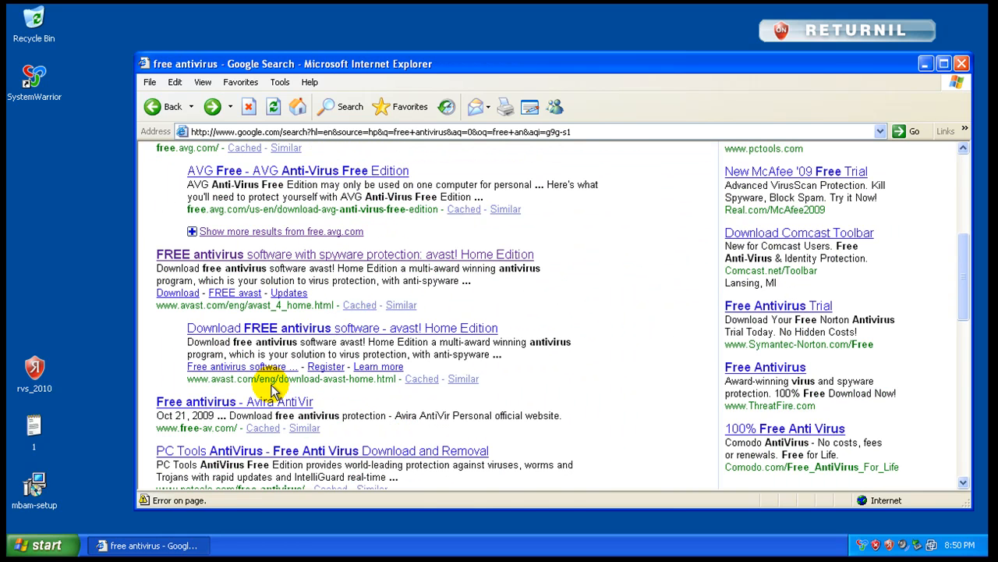
click(234, 401)
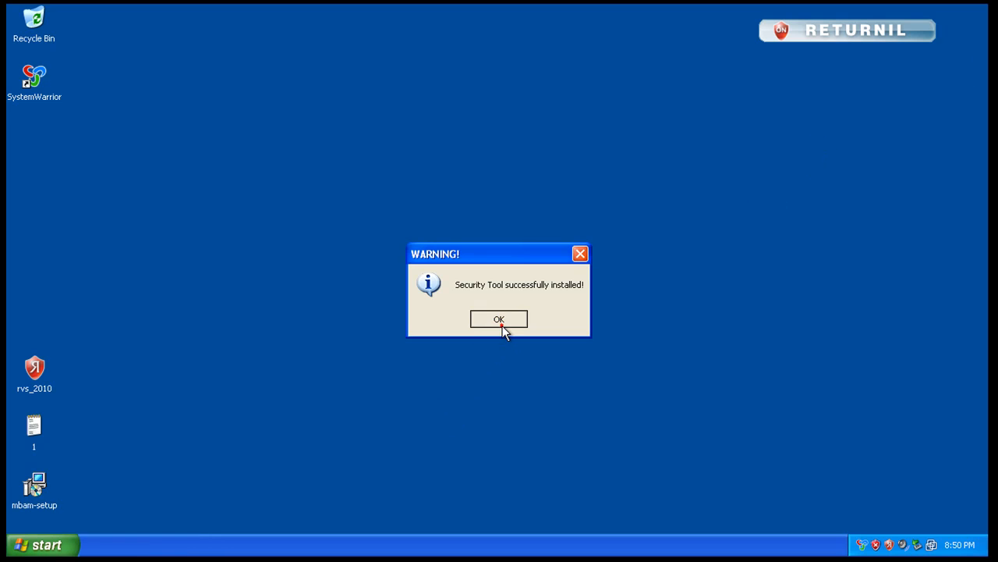
- Dismiss the Security Tool installed warning and its harmful-software tray notification
click(499, 318)
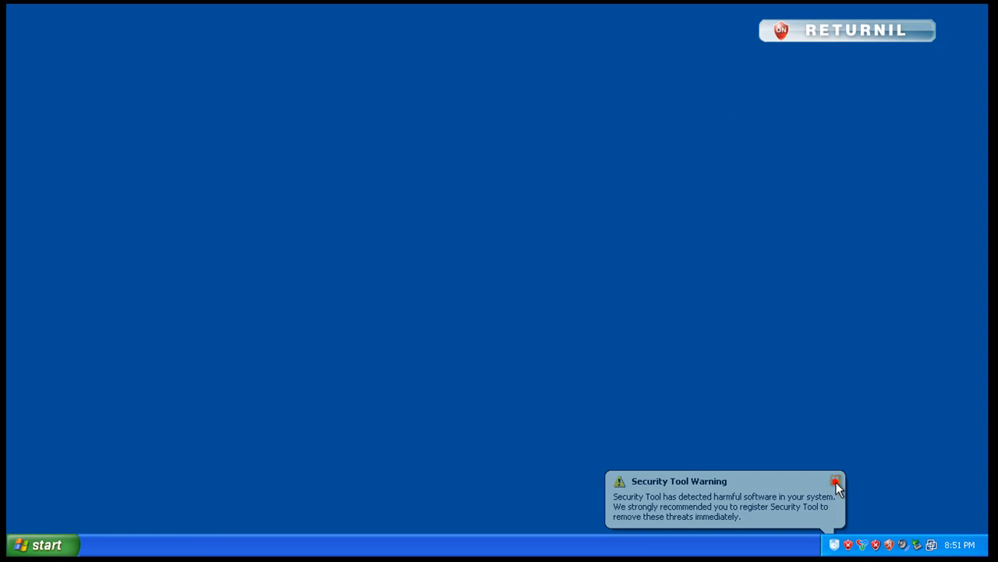
click(836, 481)
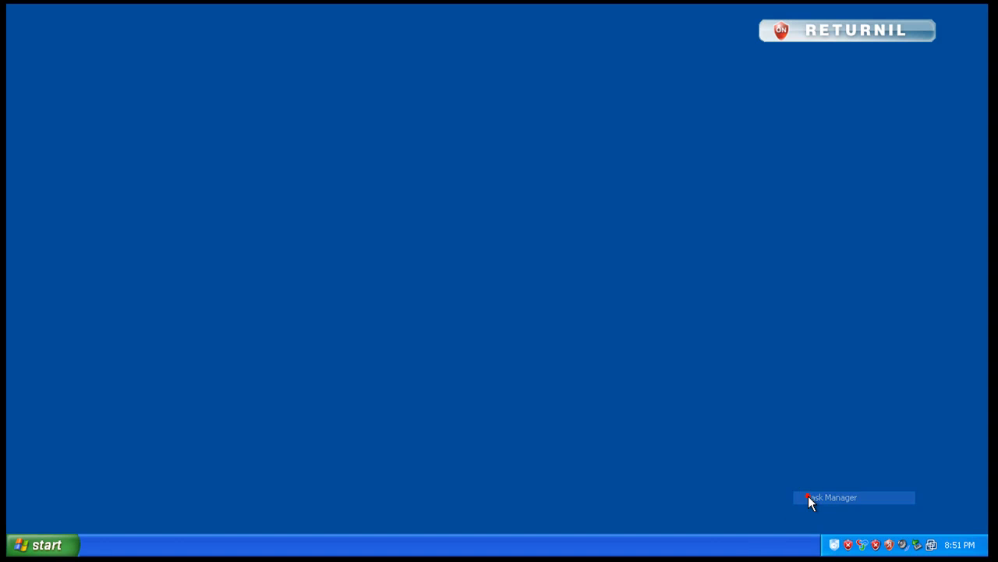
- Show processes from all users in Task Manager, review the suspicious ones, then close it
click(830, 496)
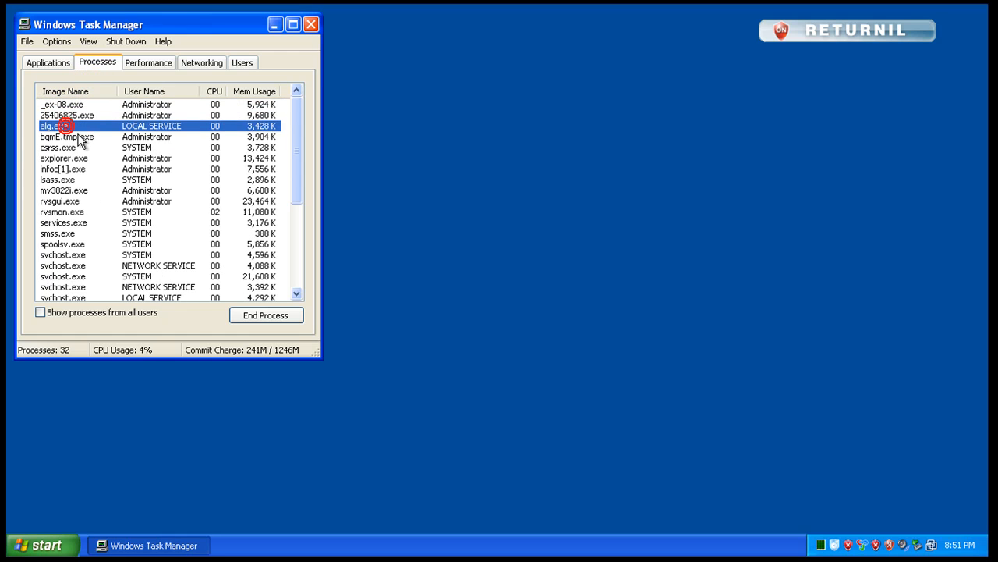
click(65, 169)
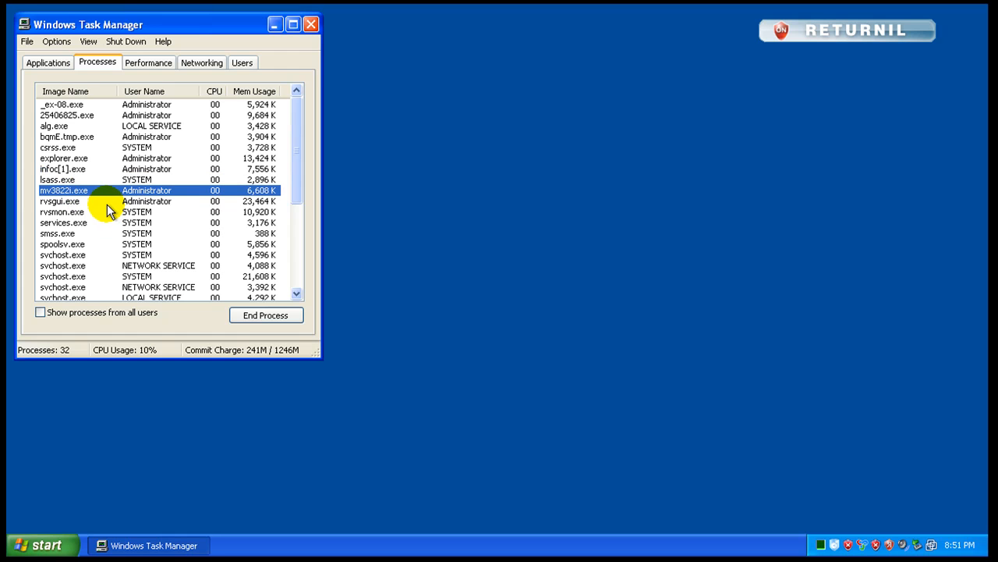
scroll(down, 3)
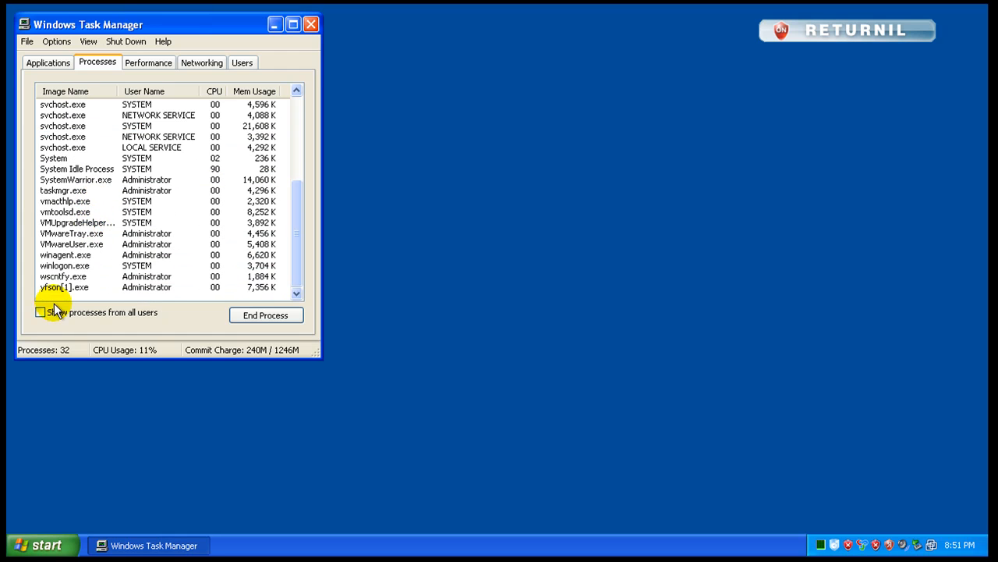
click(41, 312)
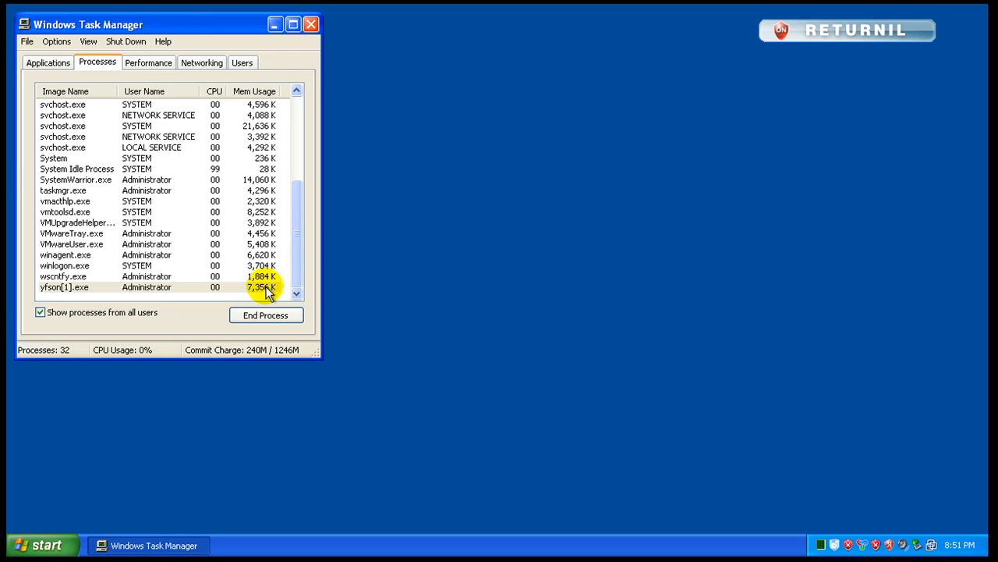
mouse_move(312, 25)
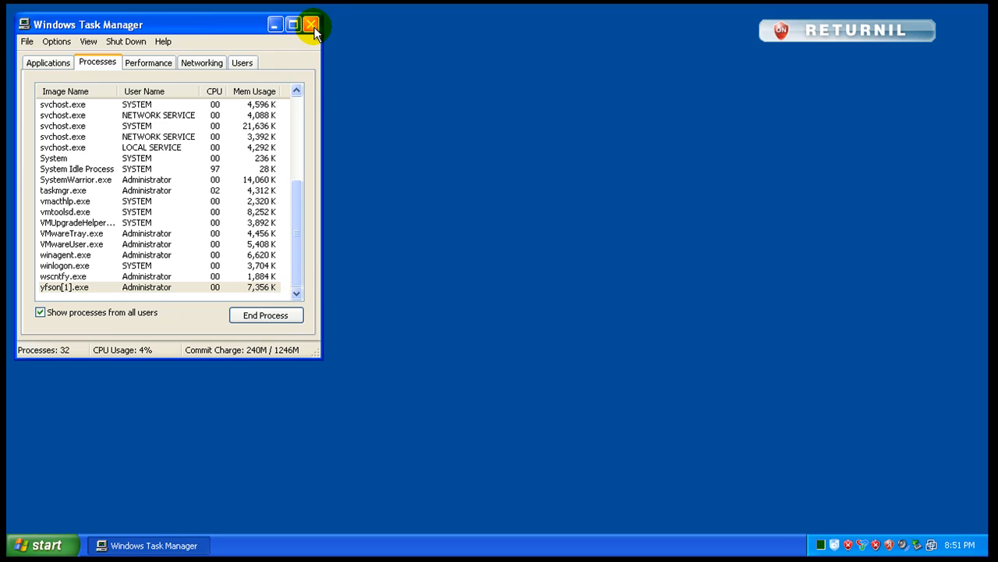
click(43, 545)
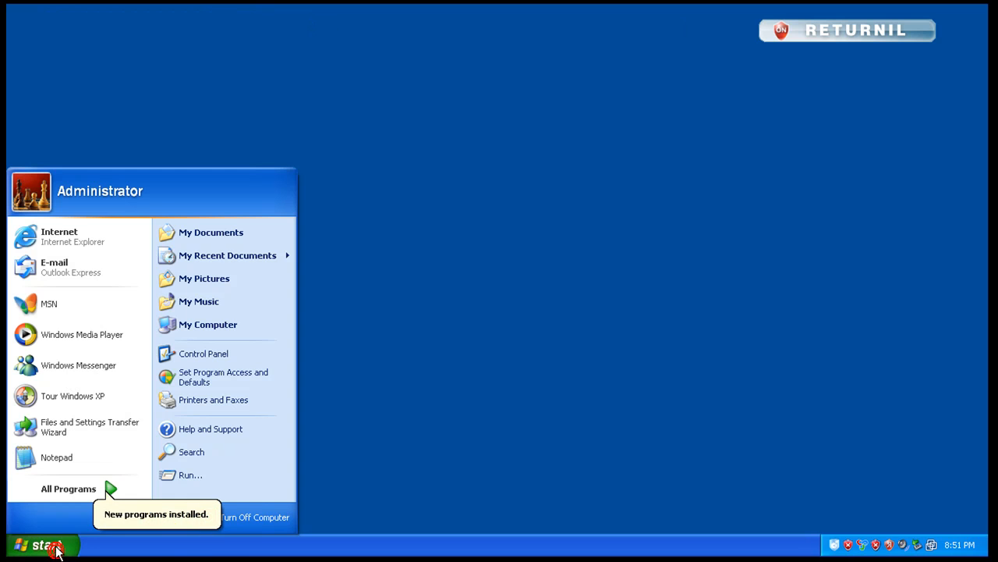
- Restart Windows XP via Start > Turn Off Computer > Restart to wipe the virtual session
click(256, 516)
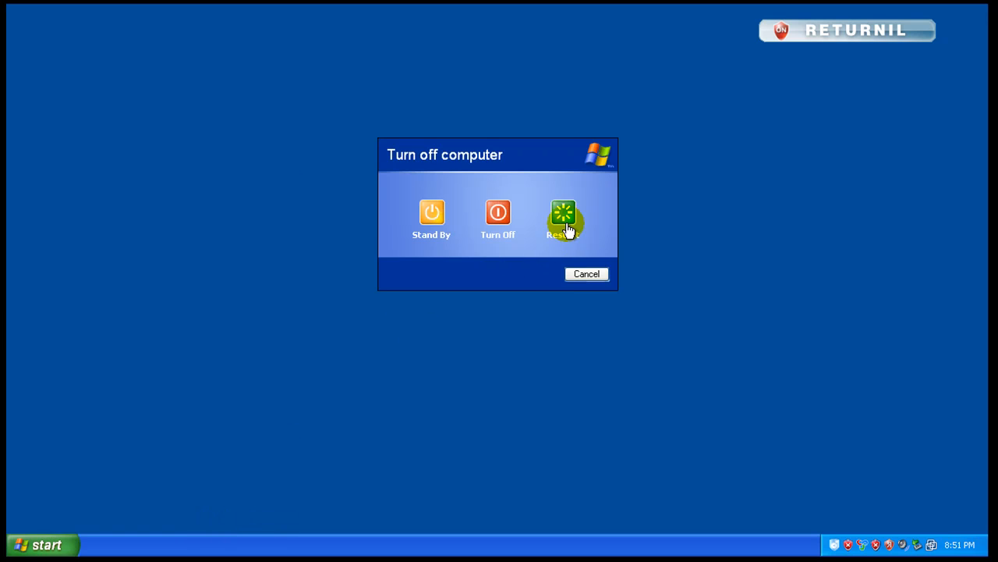
click(563, 212)
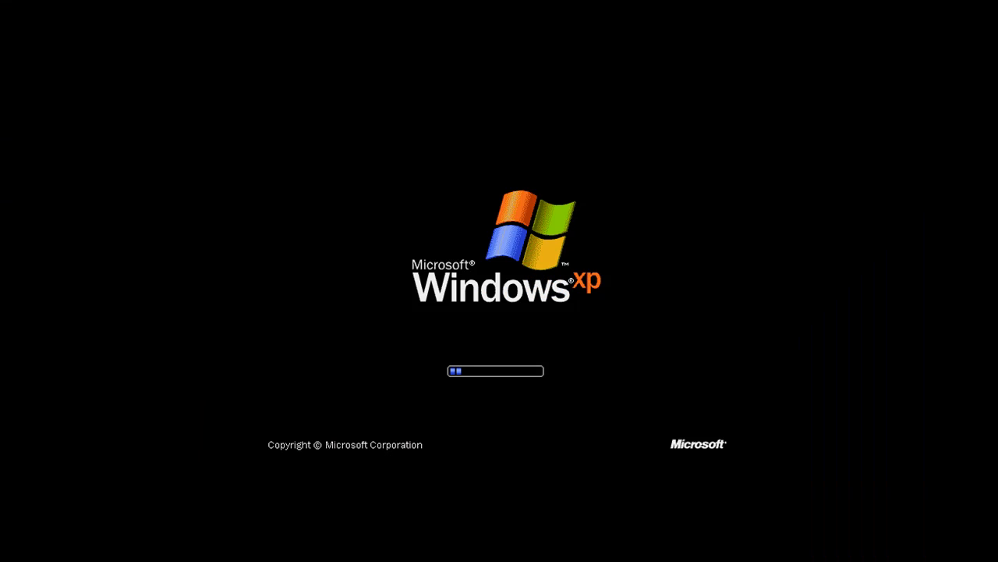
mouse_move(819, 248)
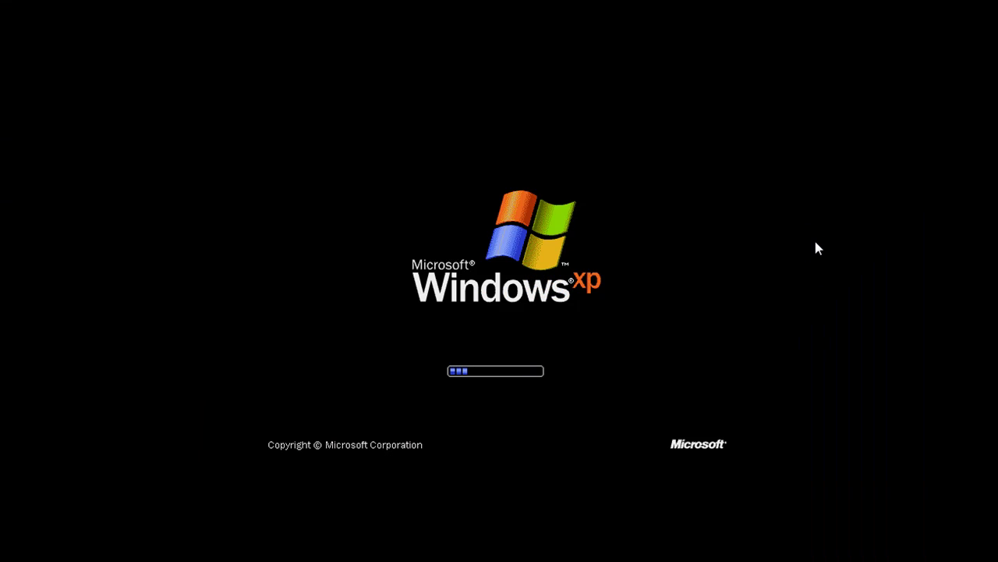
mouse_move(788, 203)
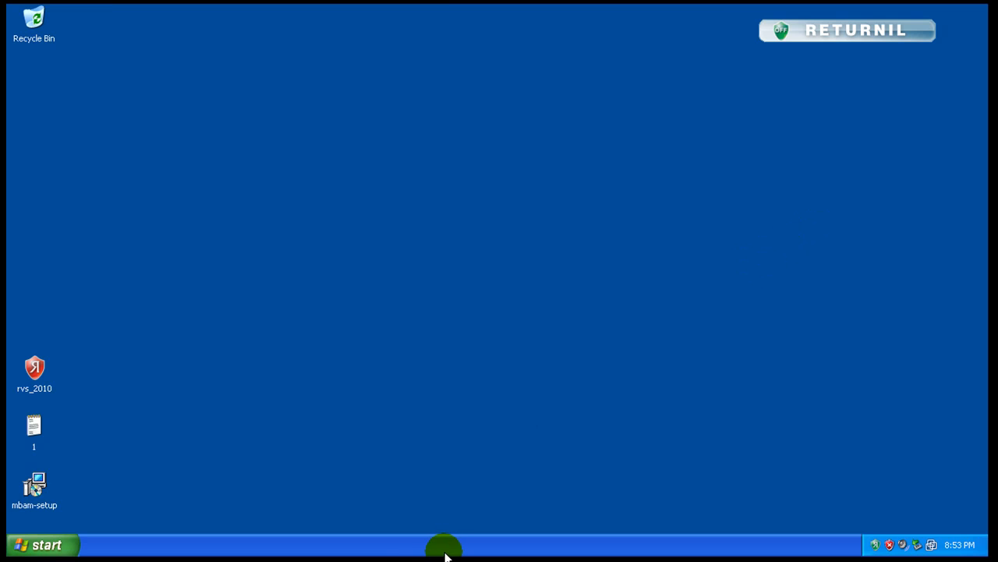
- Launch Task Manager from the taskbar and review the now-clean, shorter process list
right_click(444, 544)
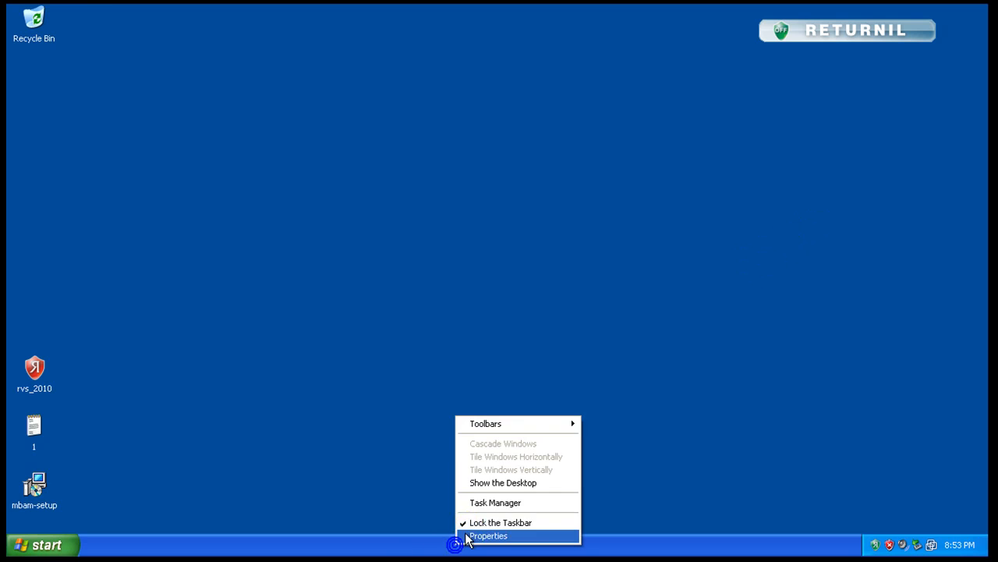
click(488, 536)
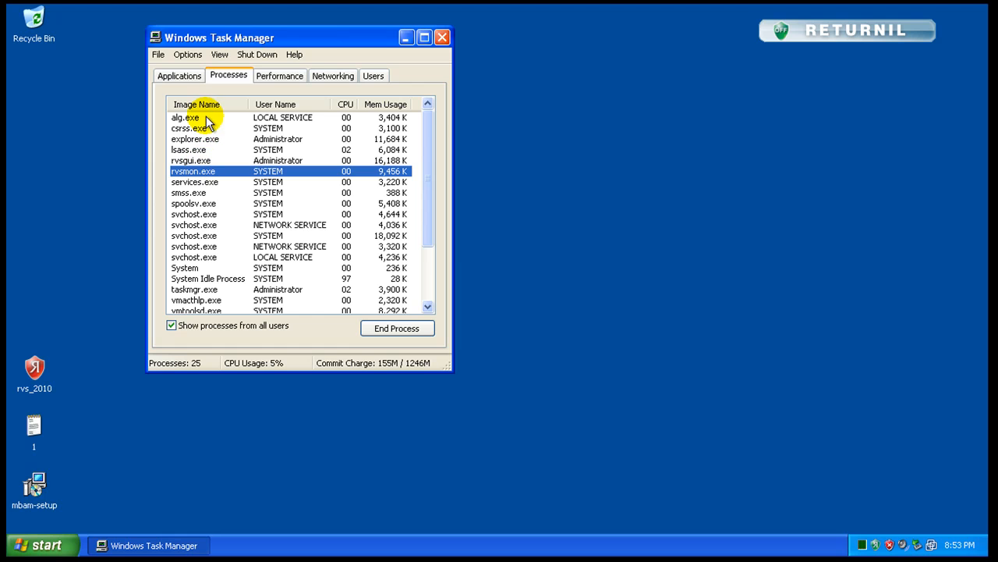
scroll(down, 3)
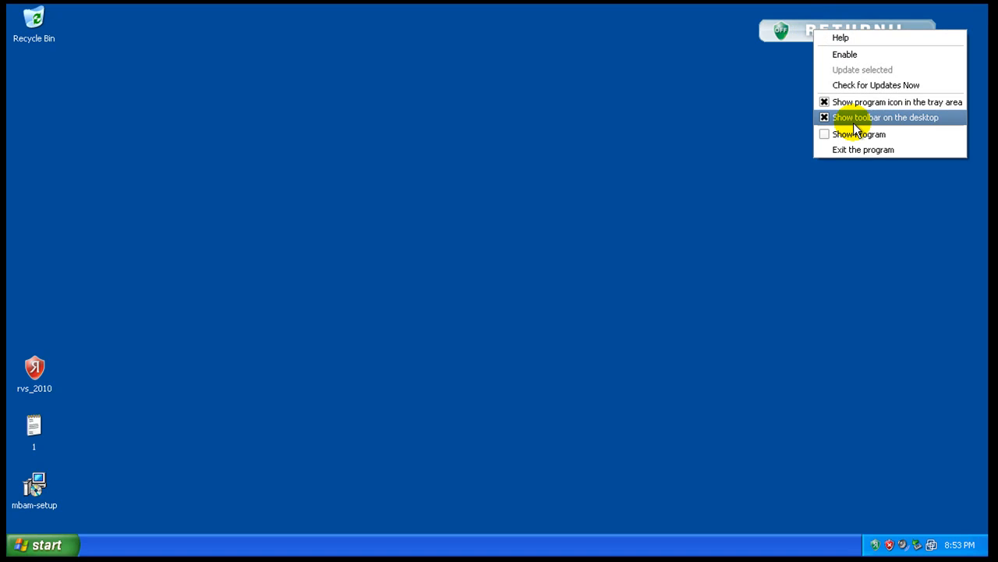
mouse_move(858, 134)
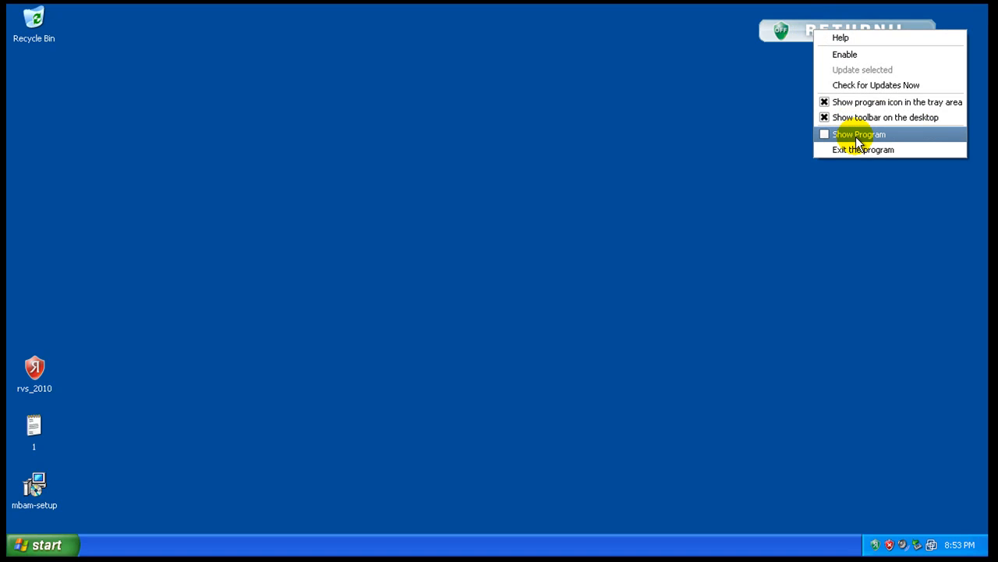
- Show the Returnil main window with Virus Guard enabled, System Safe disabled, trial license
click(858, 135)
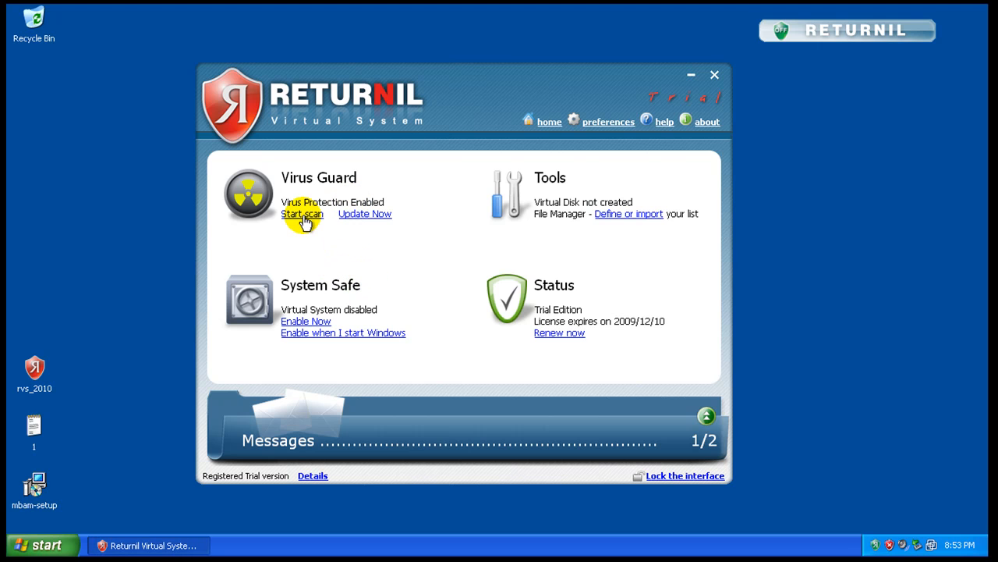
mouse_move(425, 242)
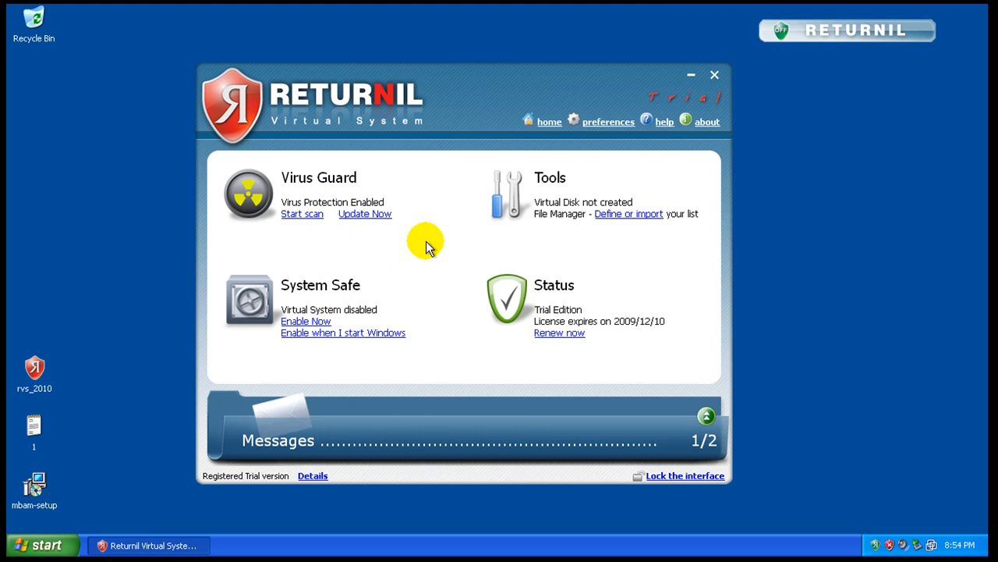
mouse_move(340, 351)
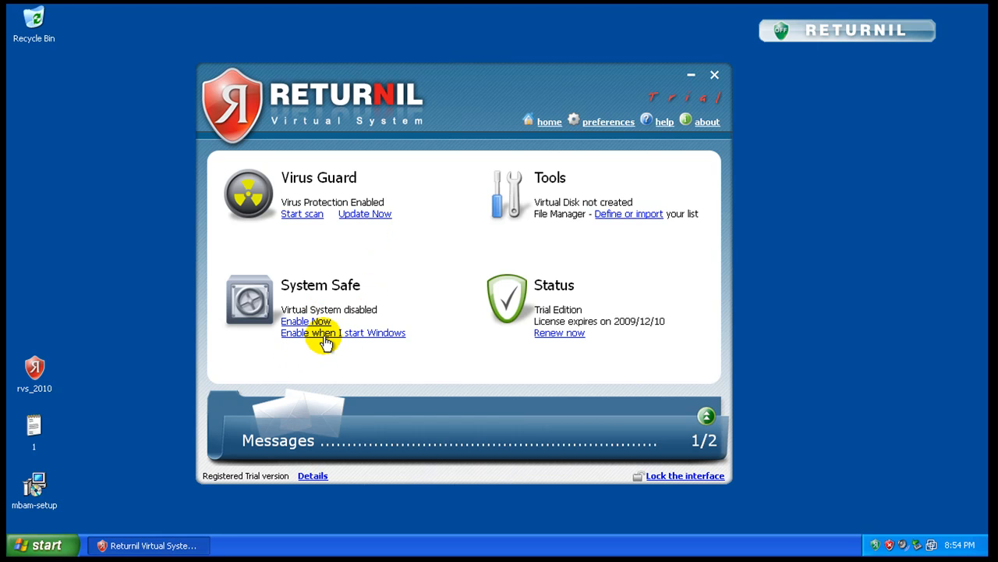
mouse_move(628, 144)
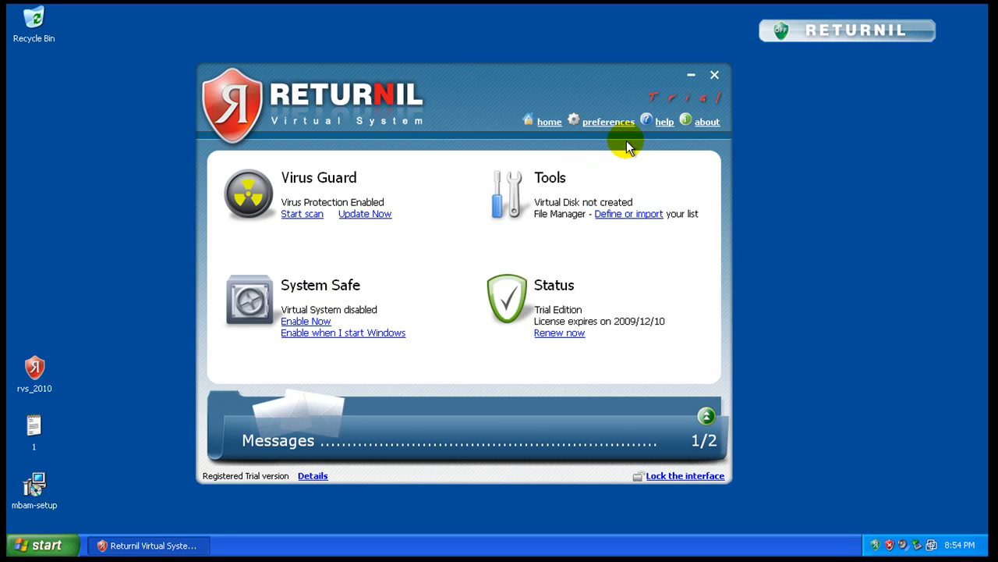
mouse_move(636, 161)
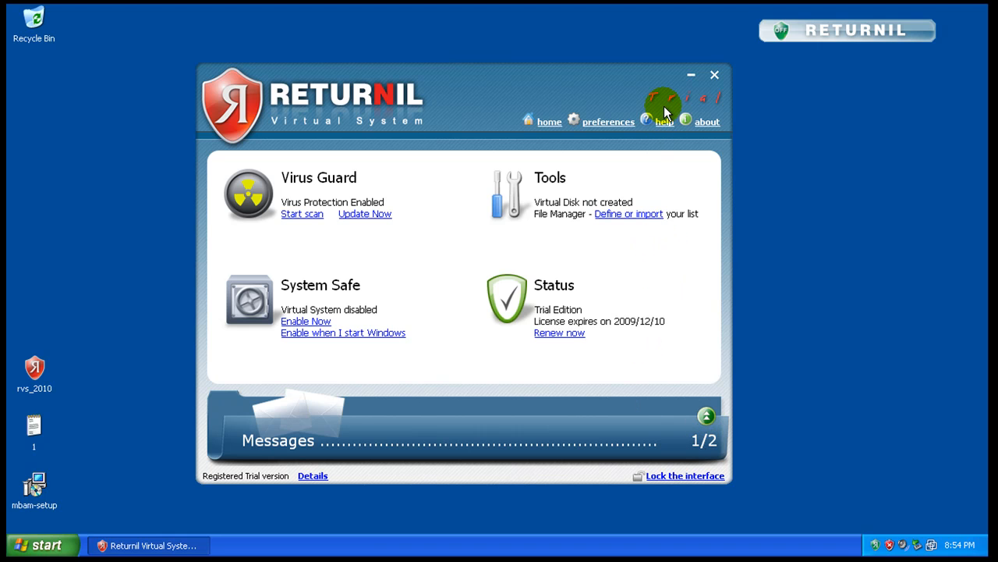
mouse_move(712, 172)
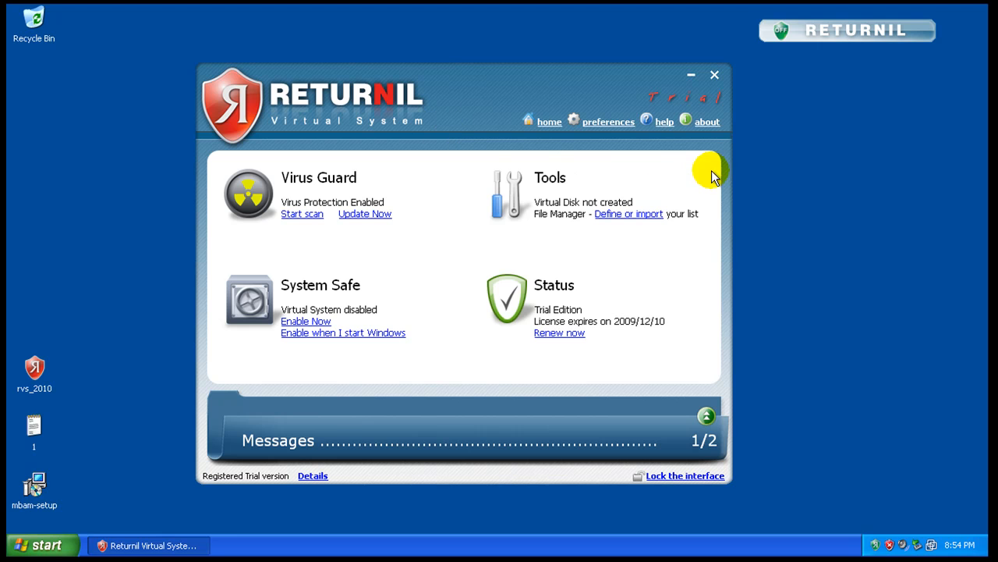
mouse_move(649, 318)
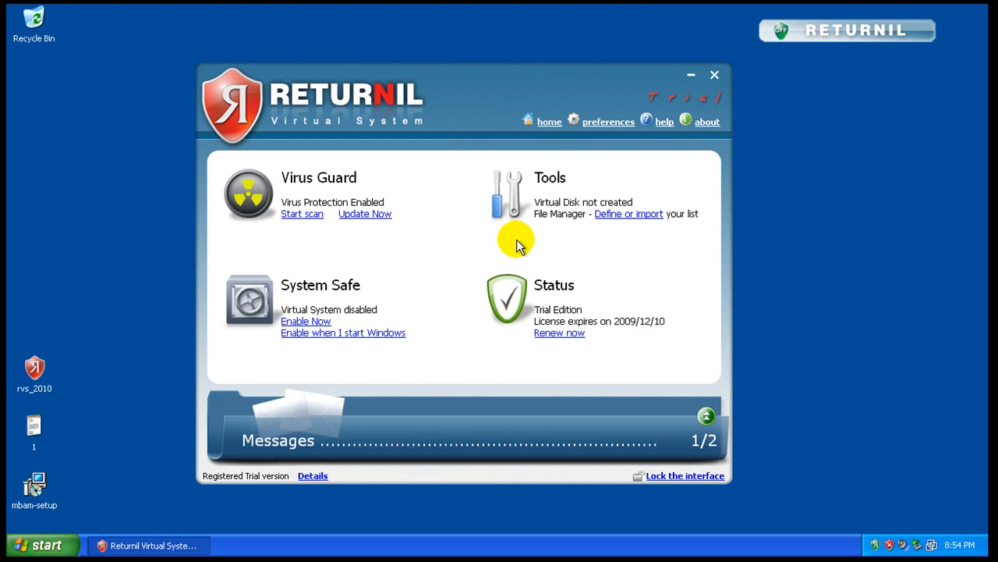
mouse_move(264, 122)
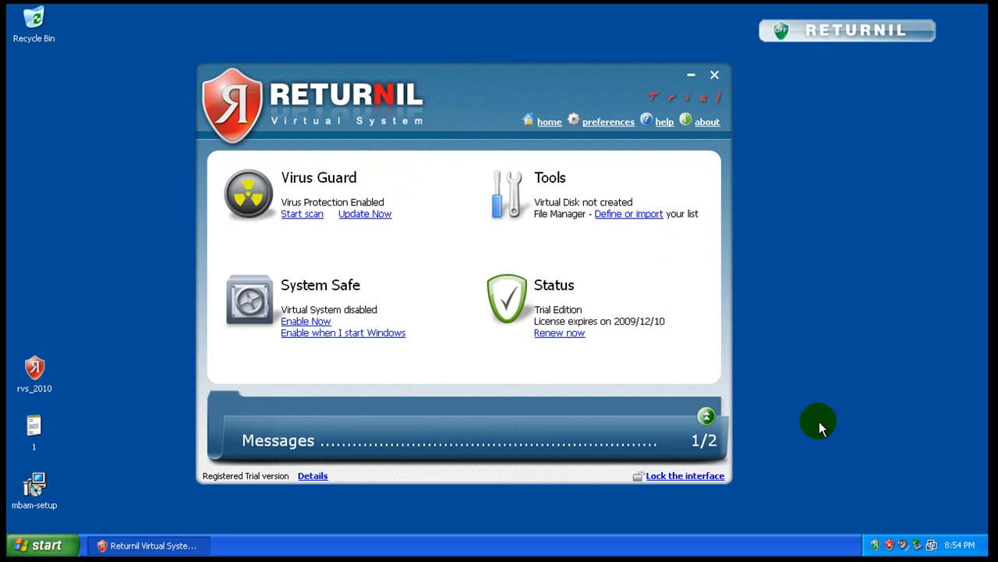
mouse_move(537, 357)
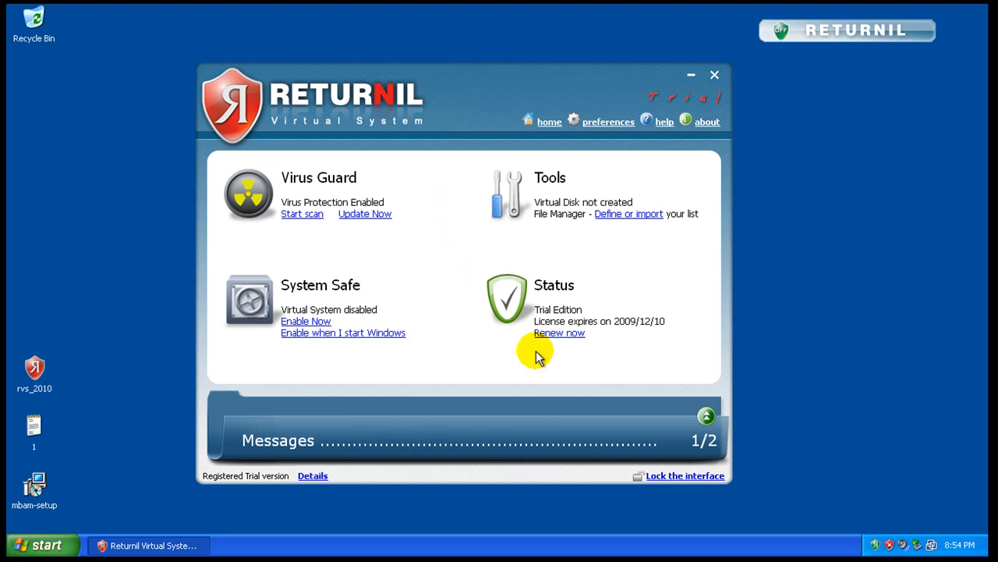
mouse_move(367, 201)
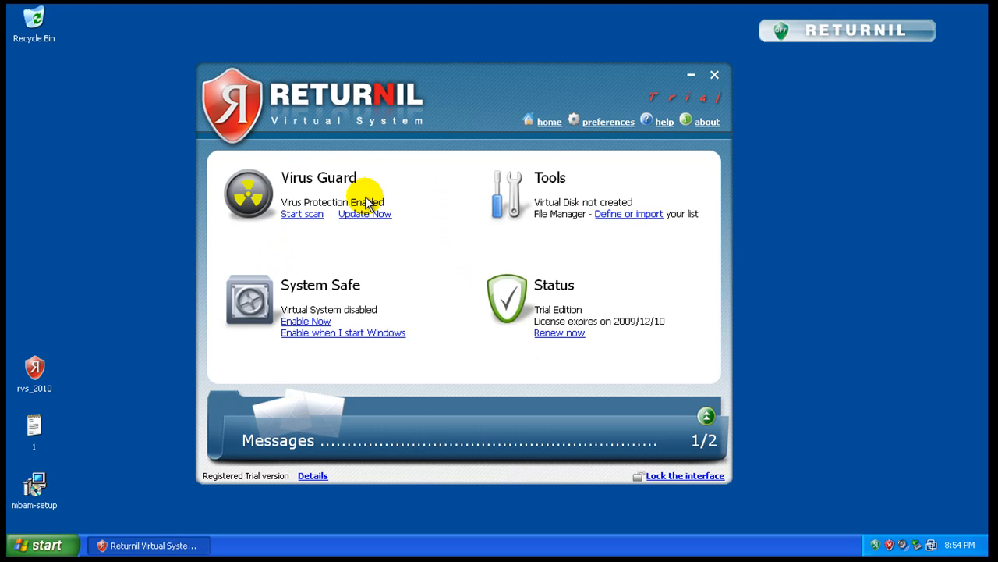
mouse_move(412, 236)
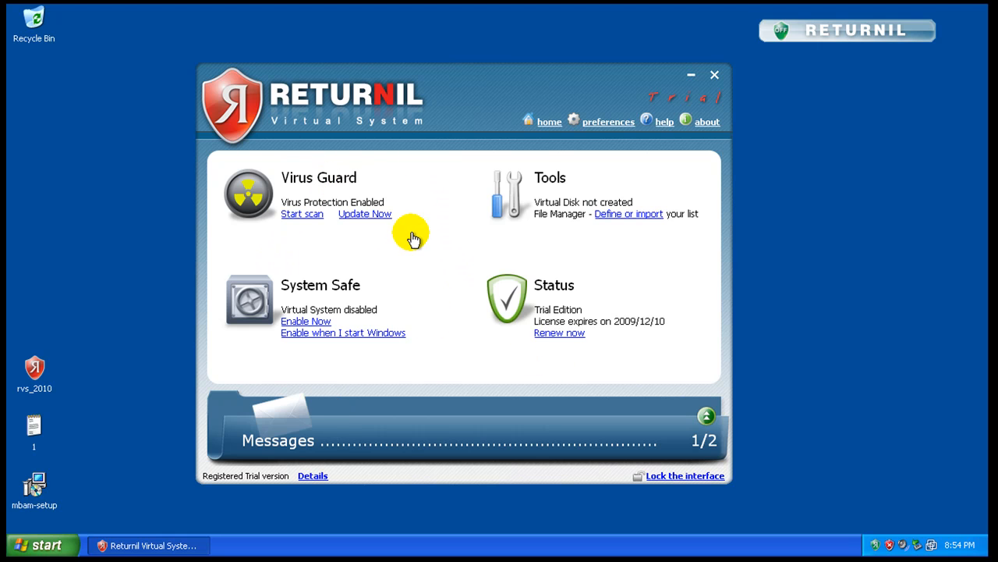
mouse_move(839, 497)
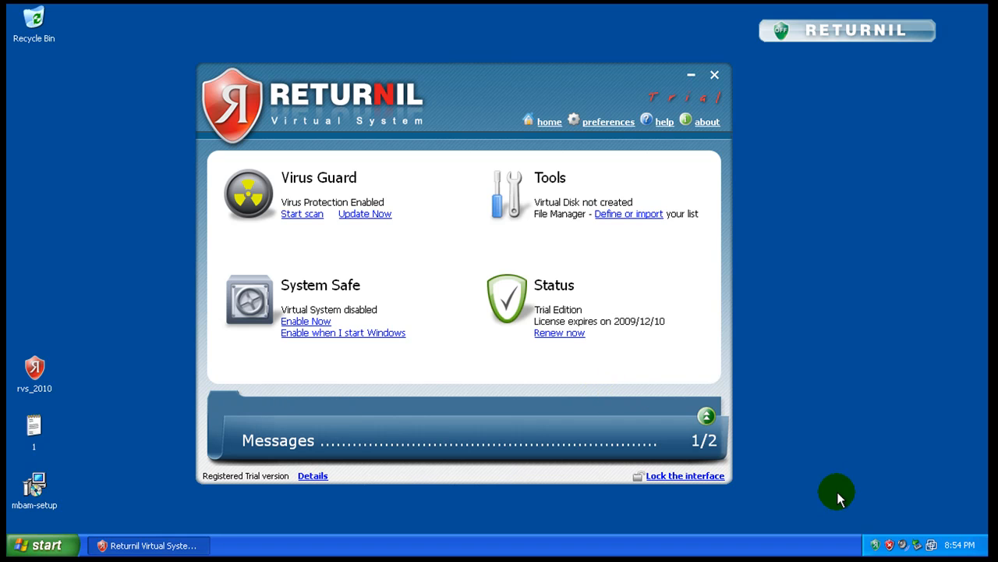
mouse_move(683, 257)
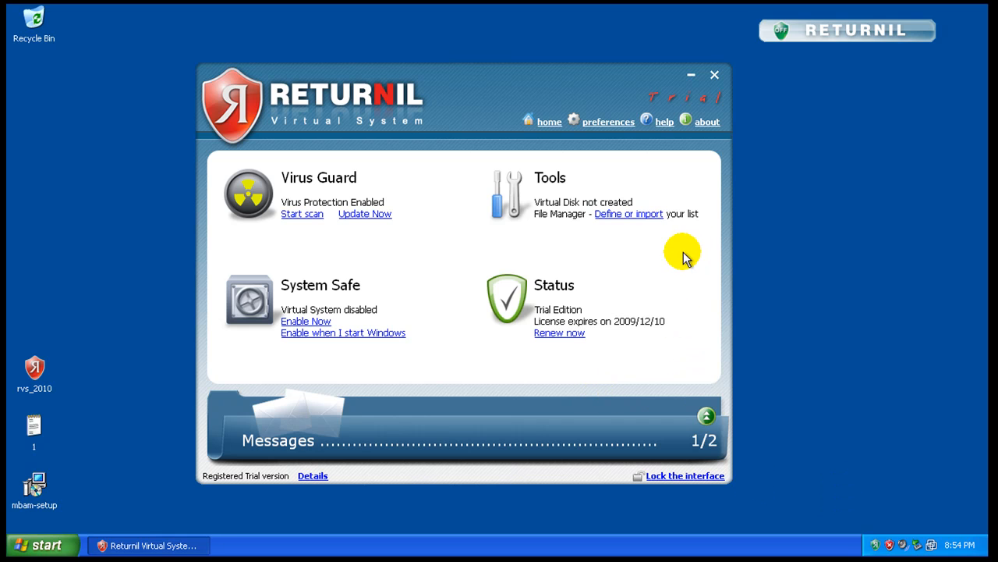
mouse_move(609, 248)
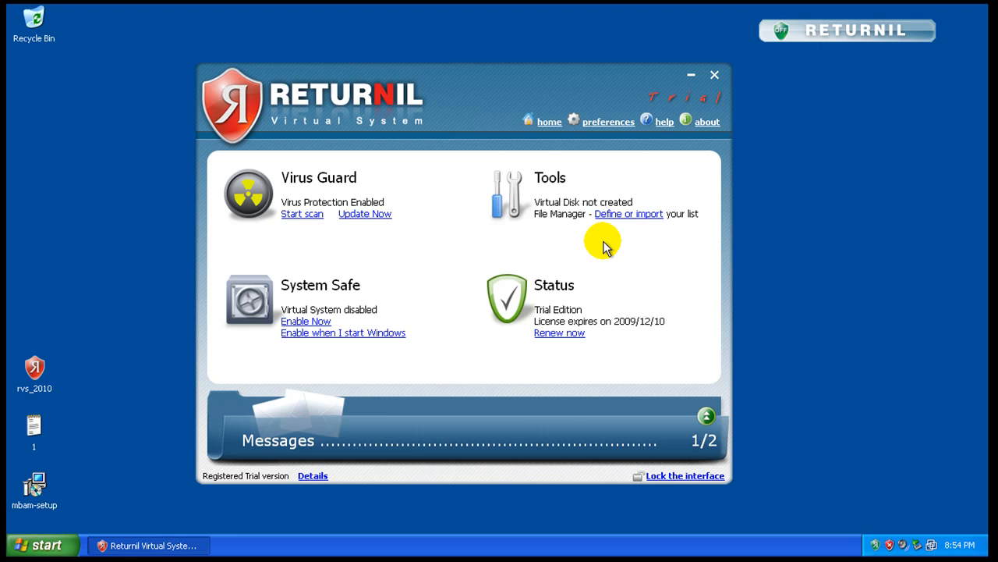